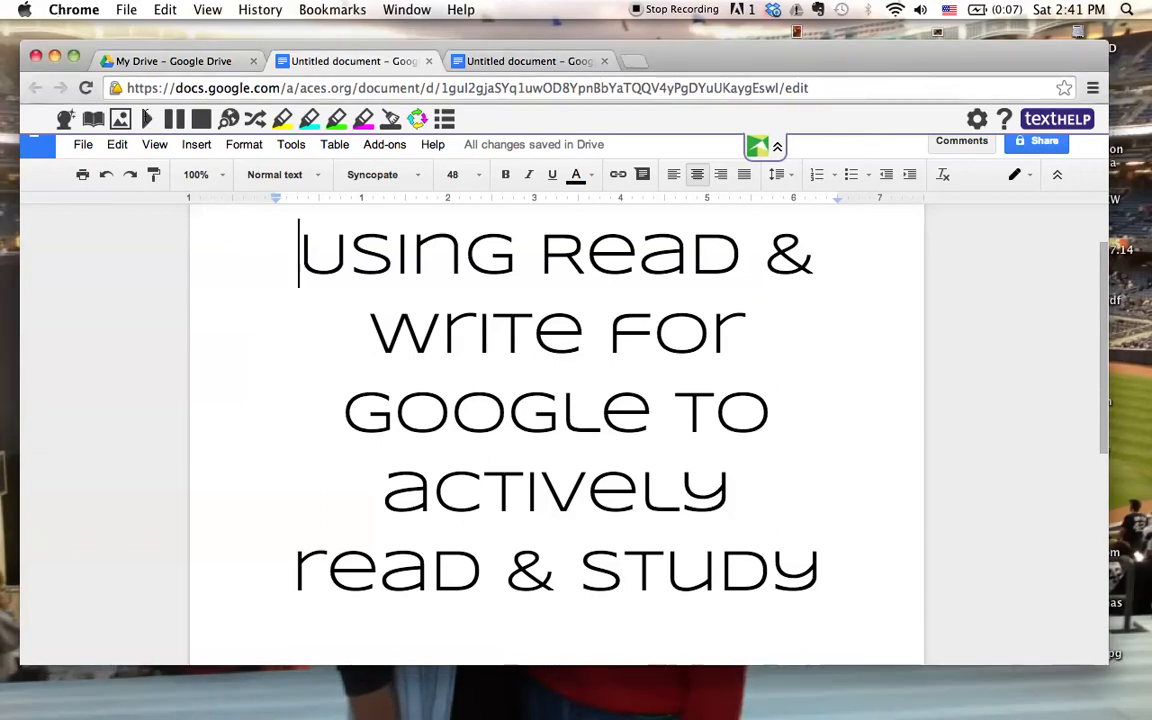
pyautogui.moveTo(148, 120)
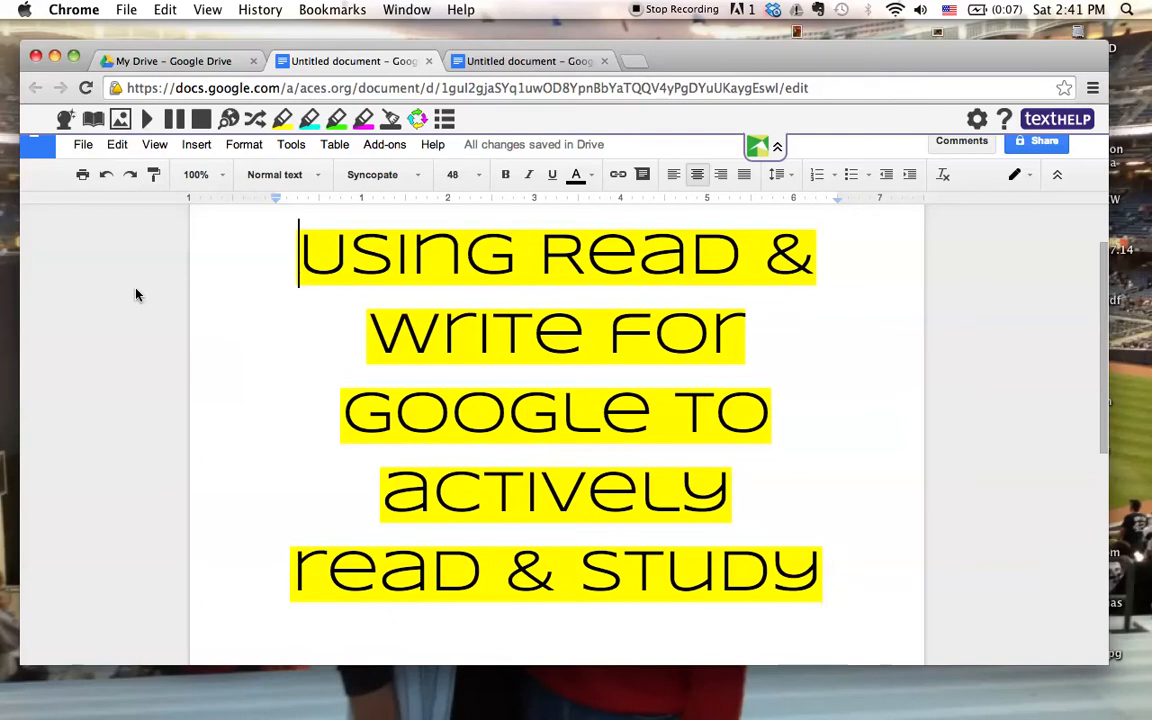
# Step: Switch to the second Untitled document tab holding the cell-parts article
pyautogui.doubleClick(722, 412)
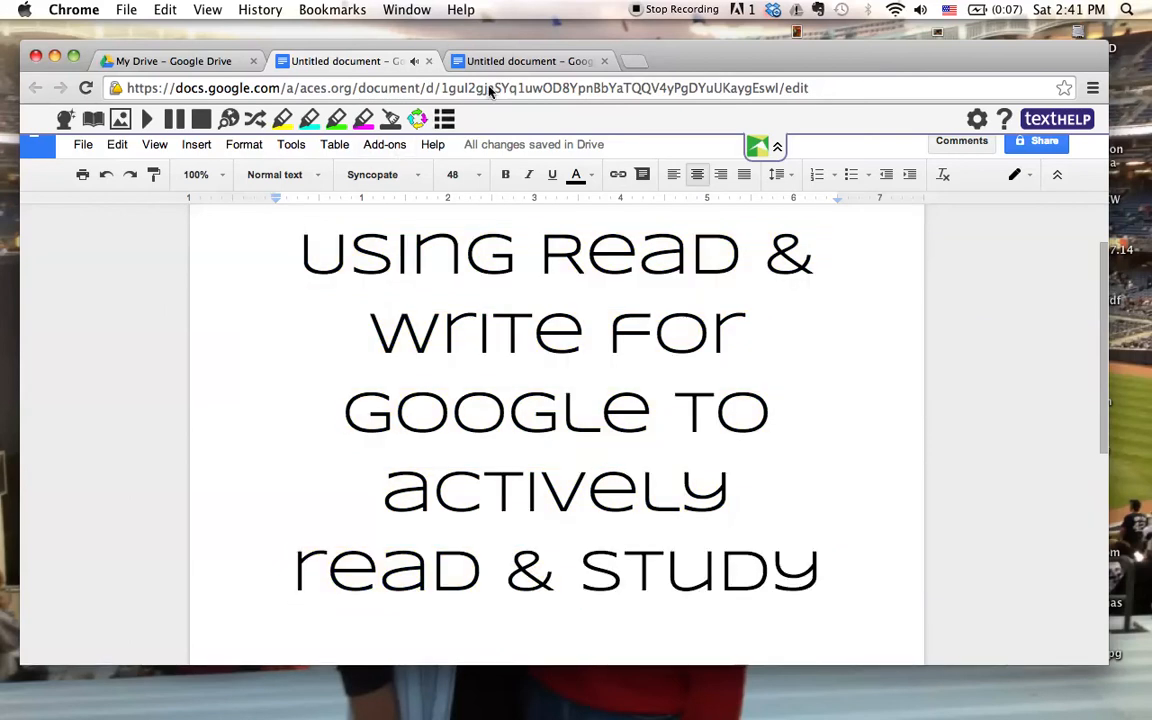
pyautogui.click(530, 60)
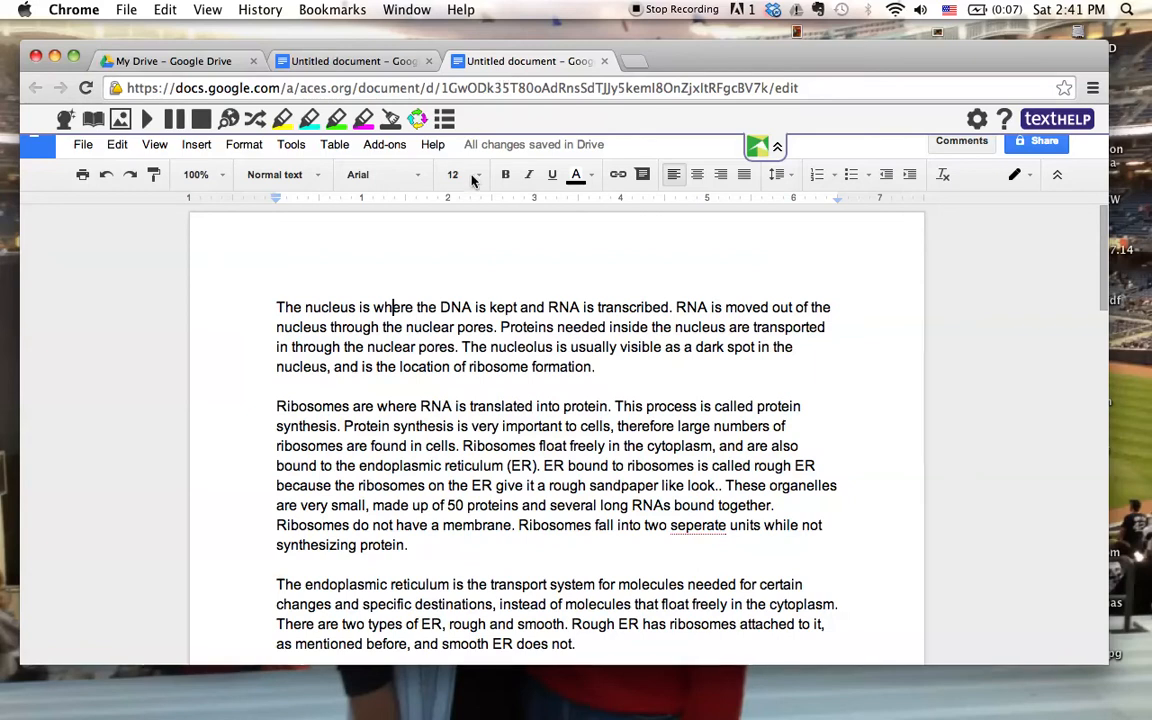
pyautogui.moveTo(476, 300)
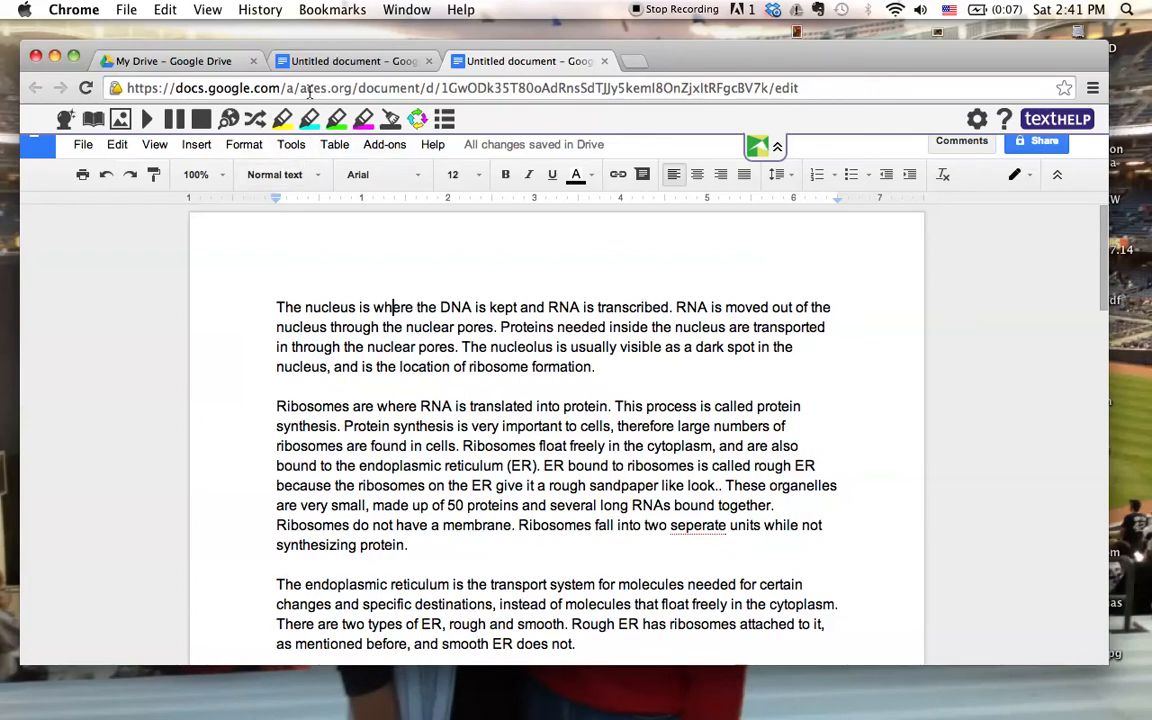
pyautogui.moveTo(284, 120)
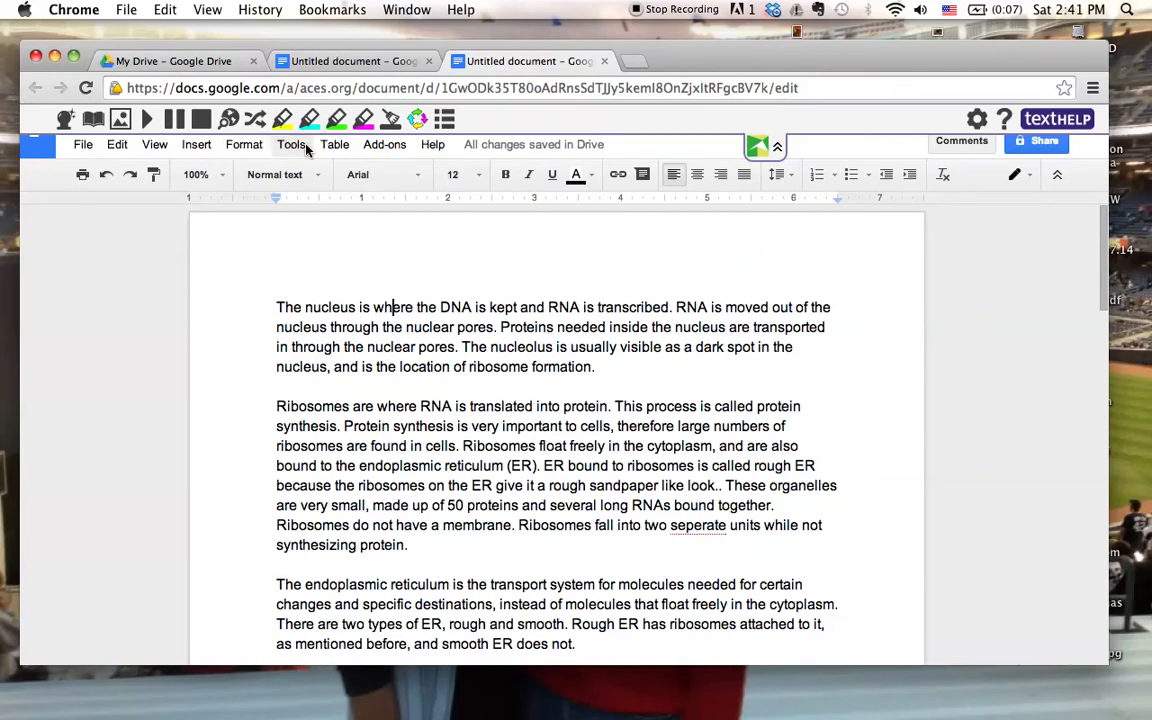
pyautogui.moveTo(308, 120)
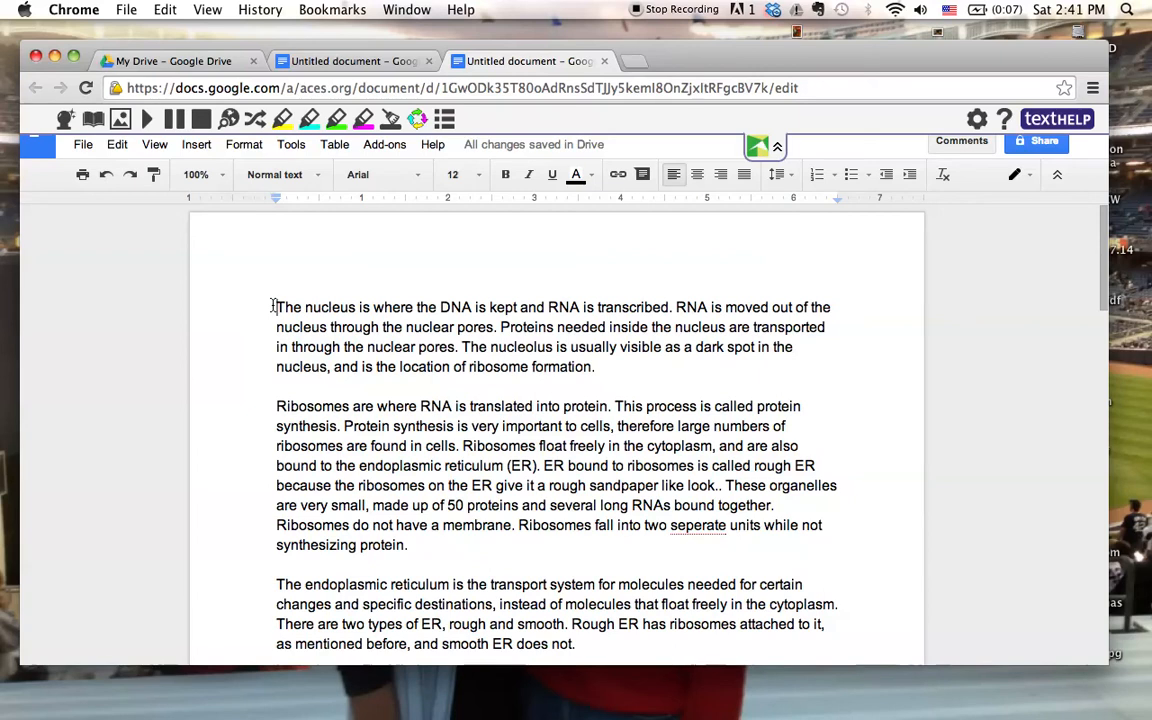
pyautogui.moveTo(148, 120)
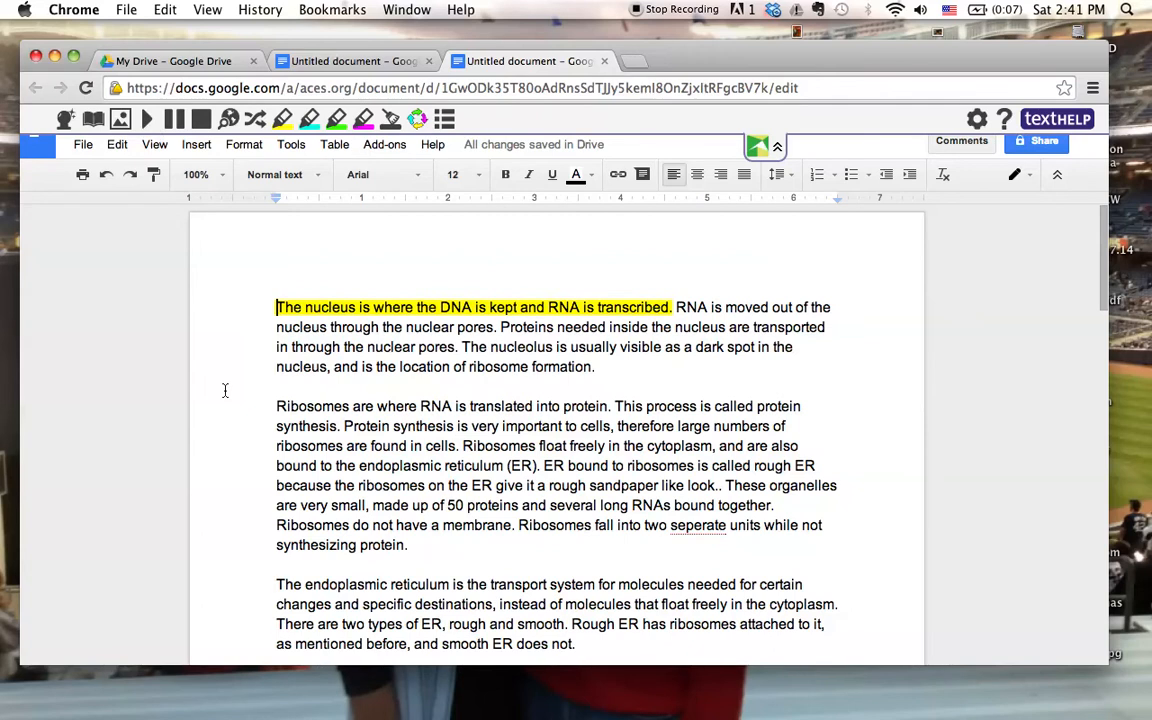
# Step: Read the nucleus paragraph and first ribosome sentence aloud, sentence by sentence
pyautogui.doubleClick(480, 308)
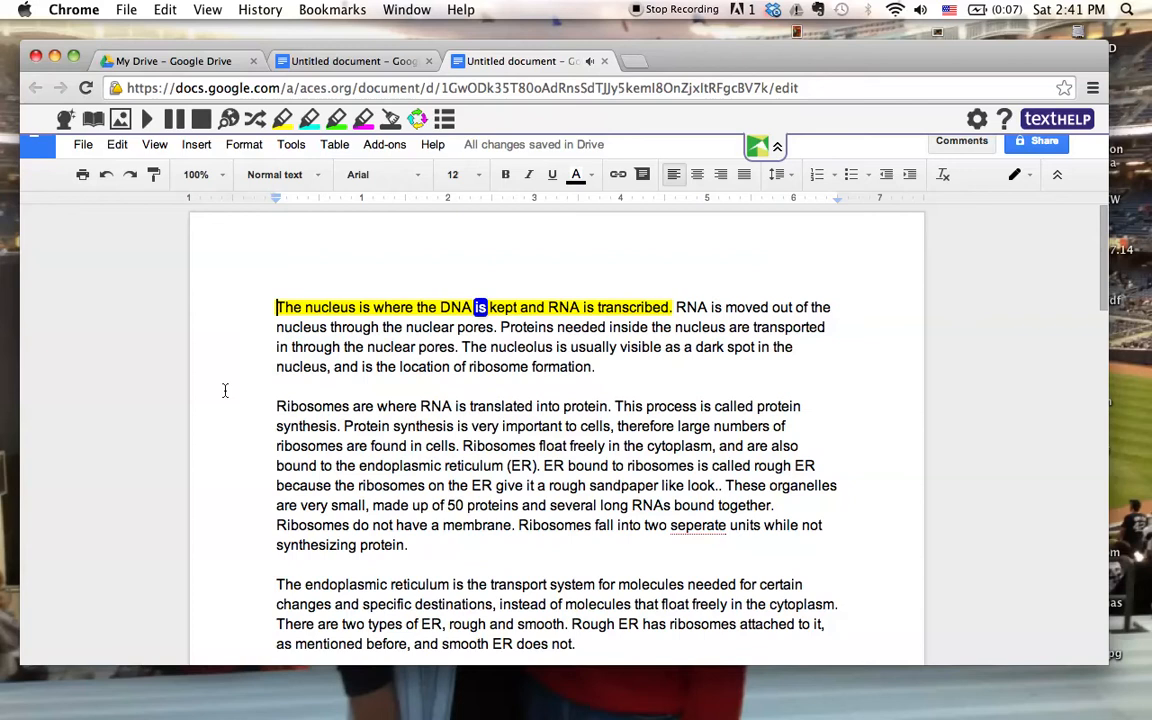
pyautogui.doubleClick(634, 308)
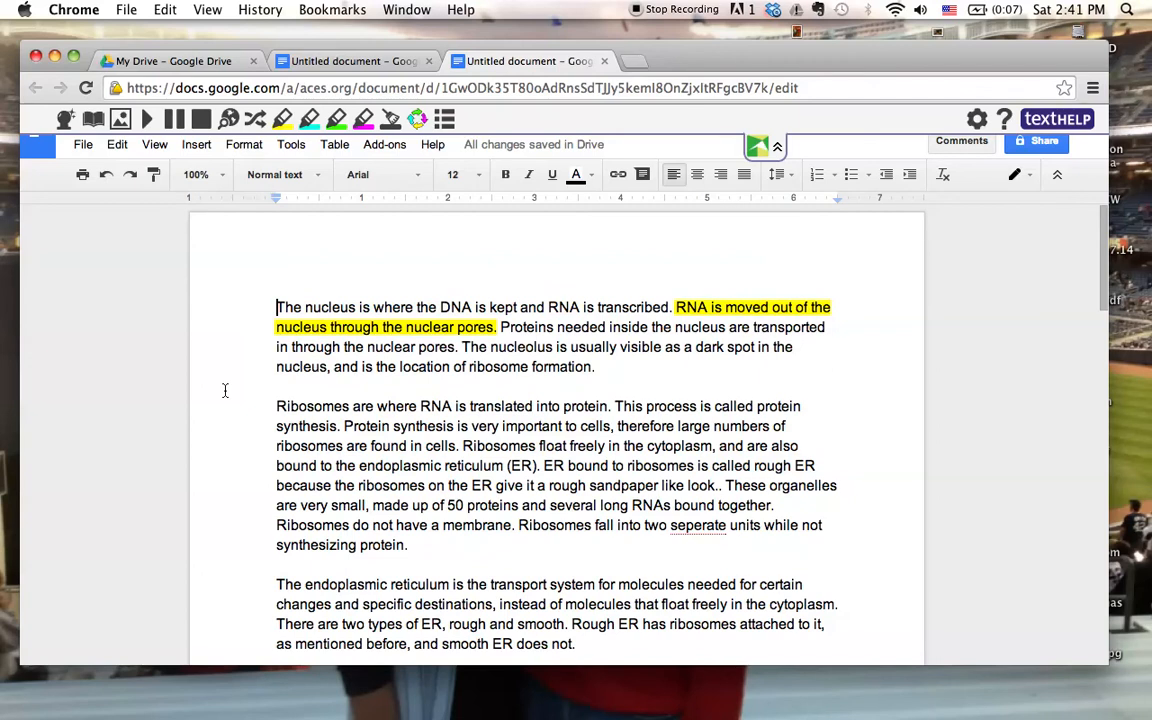
pyautogui.doubleClick(780, 308)
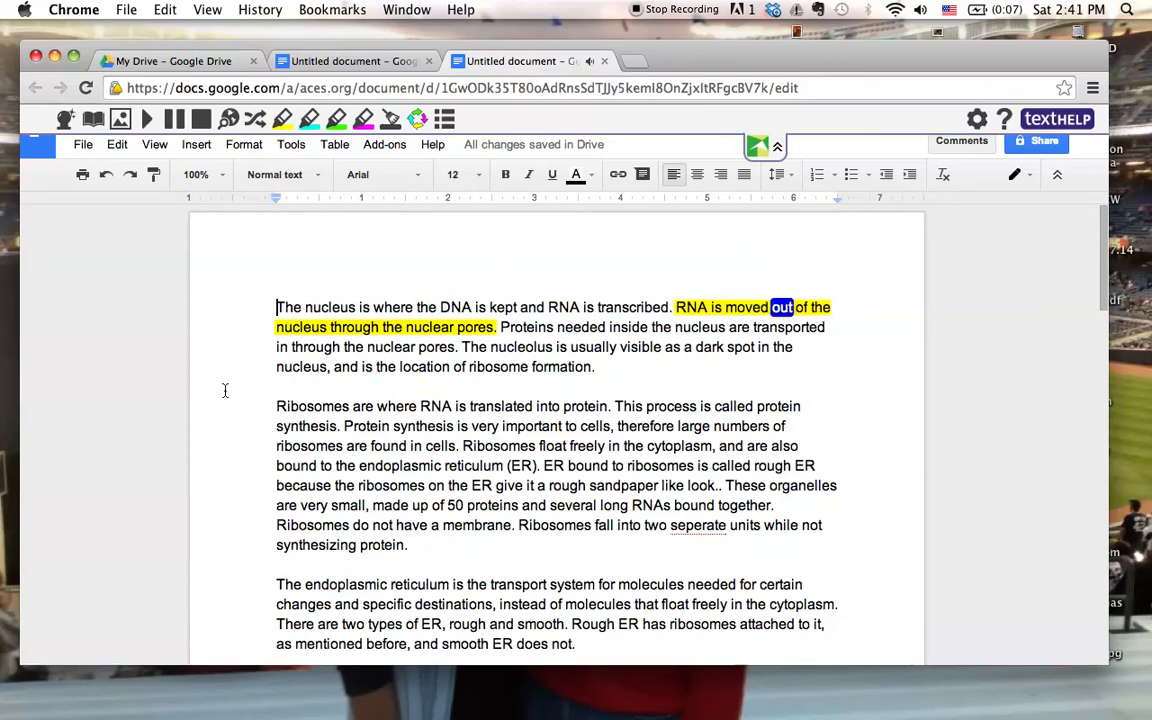
pyautogui.doubleClick(476, 328)
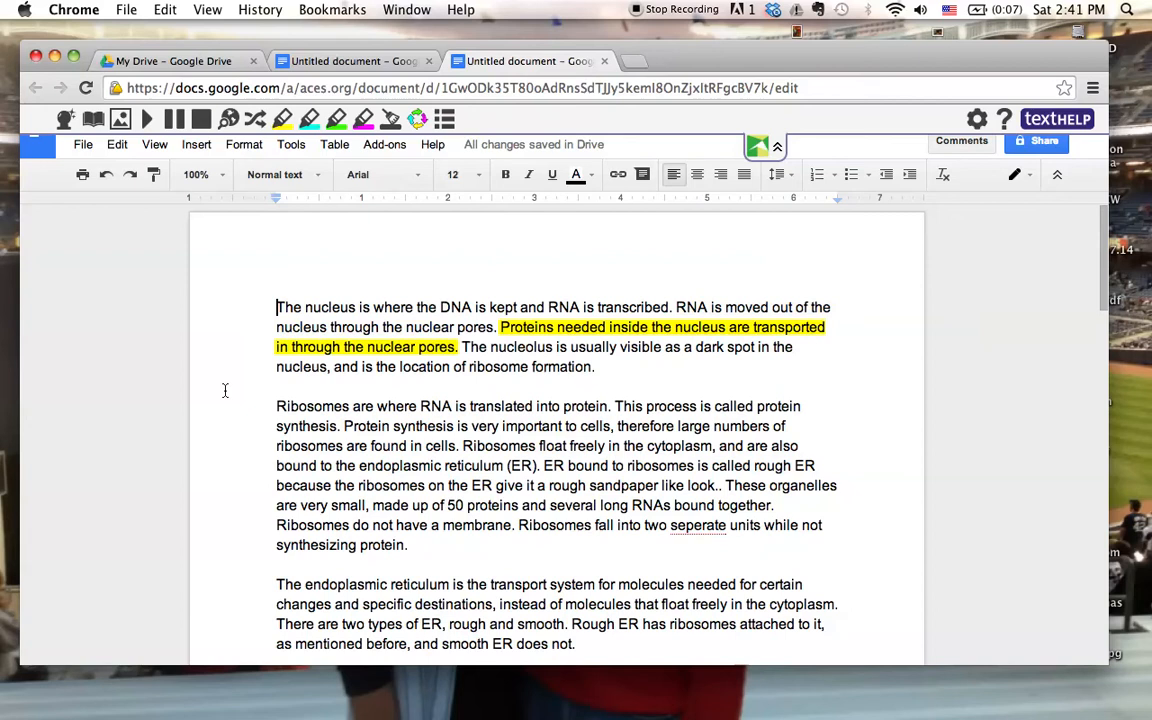
pyautogui.doubleClick(580, 328)
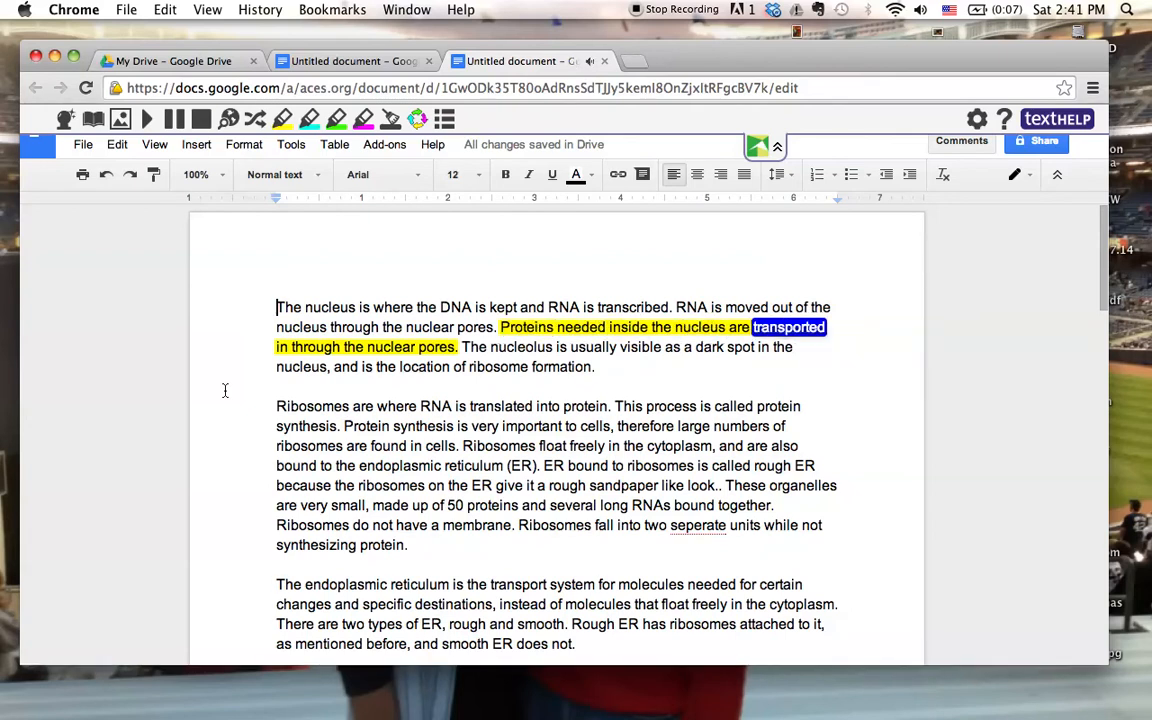
pyautogui.doubleClick(440, 348)
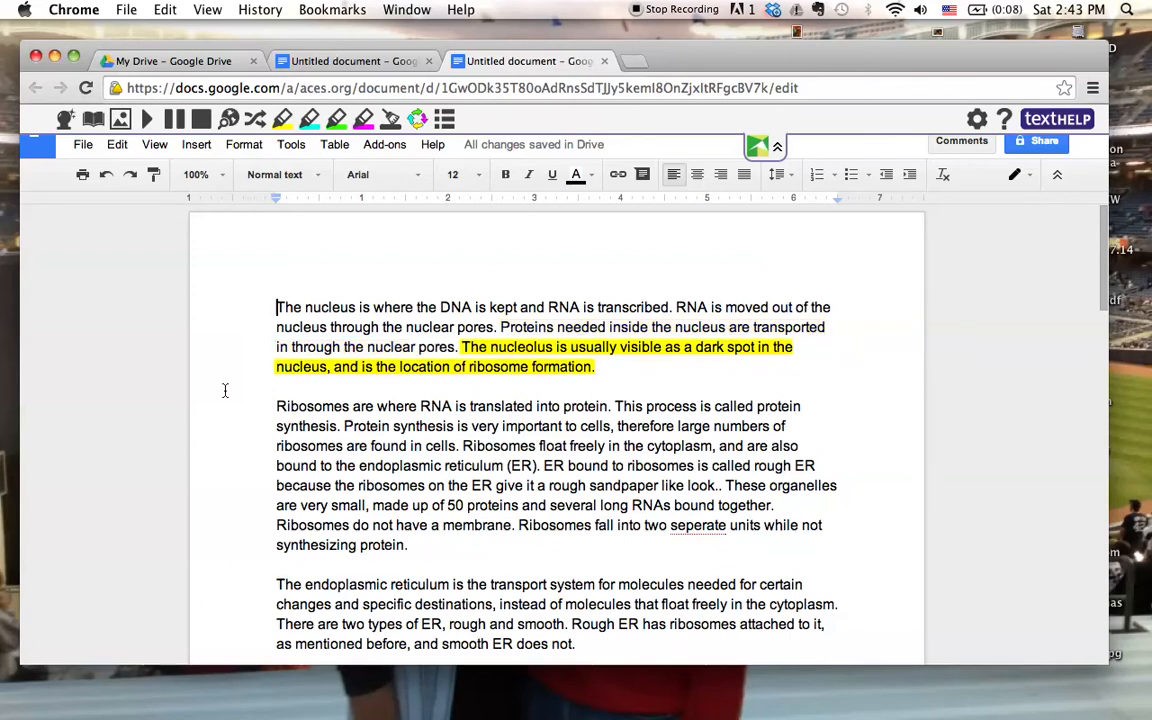
pyautogui.doubleClick(640, 348)
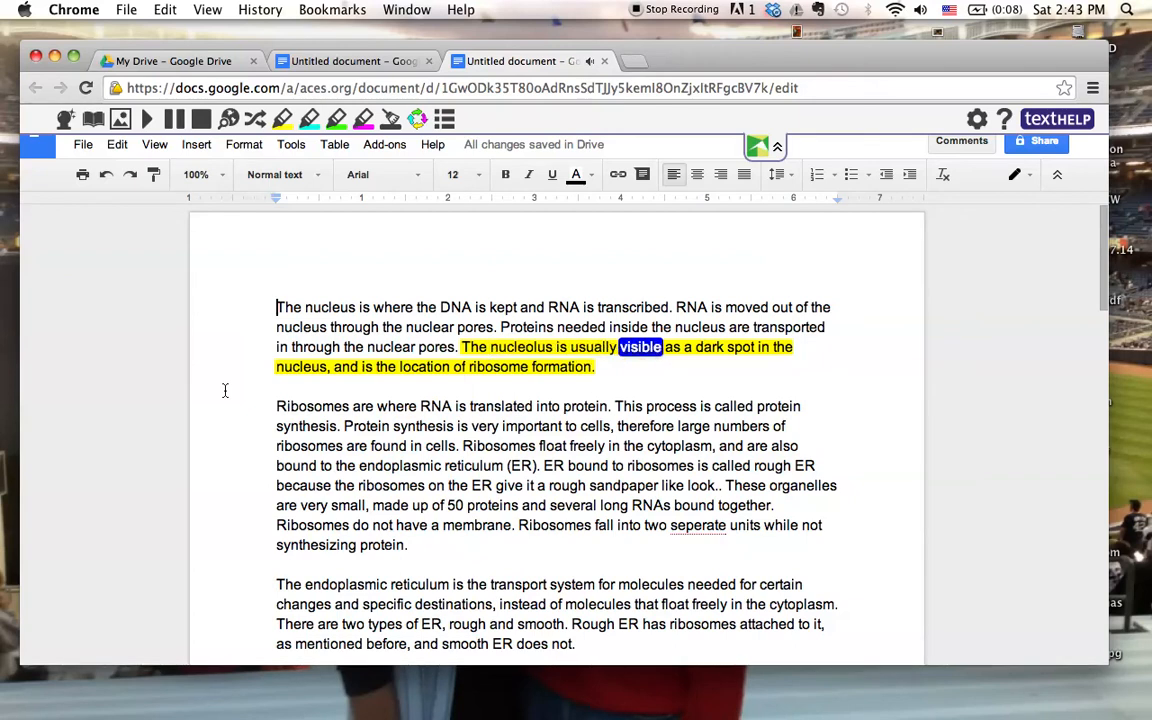
pyautogui.doubleClick(300, 366)
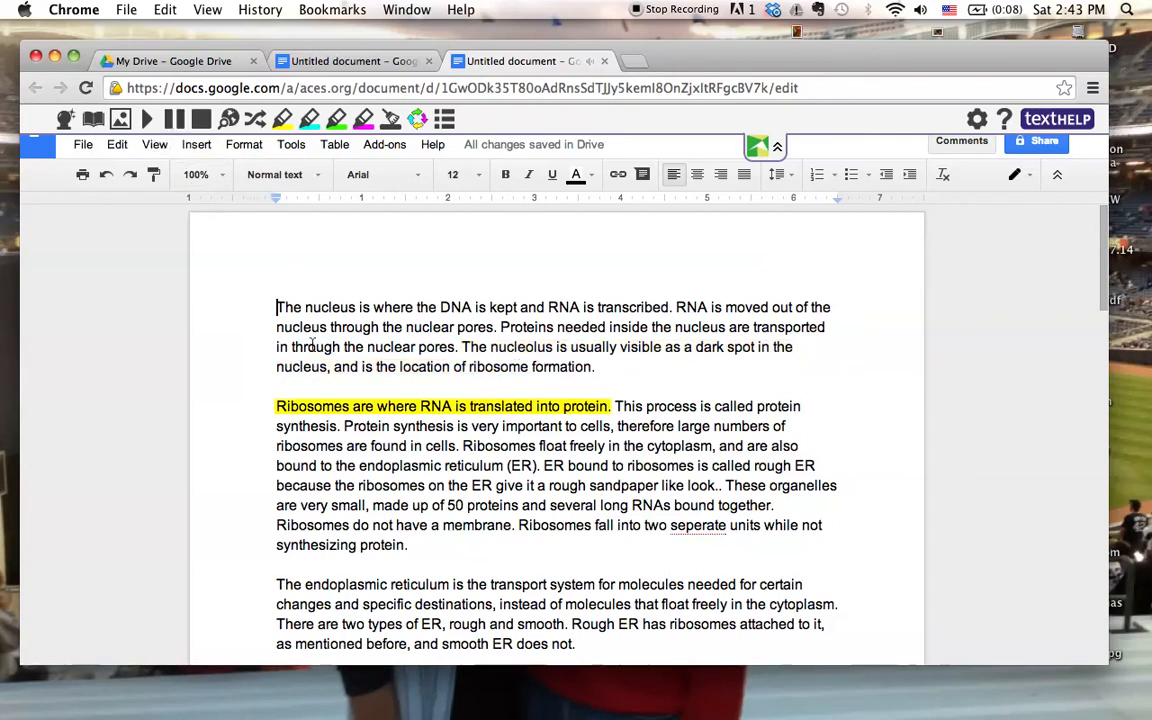
# Step: Pause the reading and select the word nucleus
pyautogui.doubleClick(328, 308)
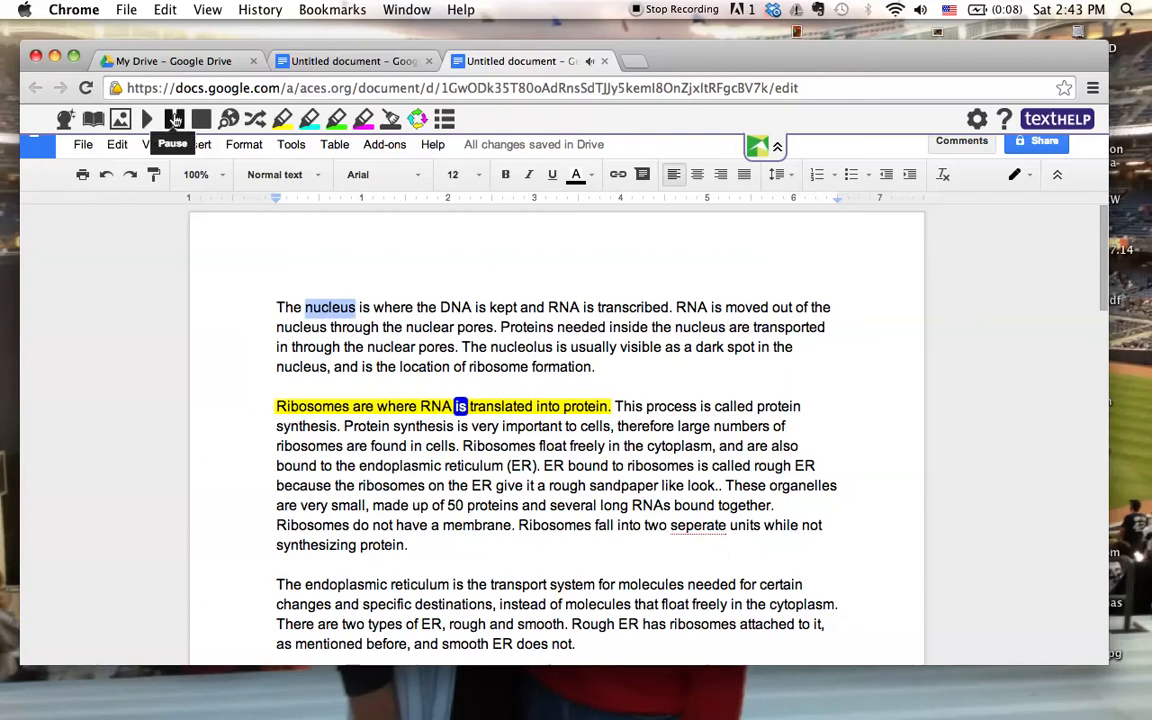
pyautogui.doubleClick(500, 406)
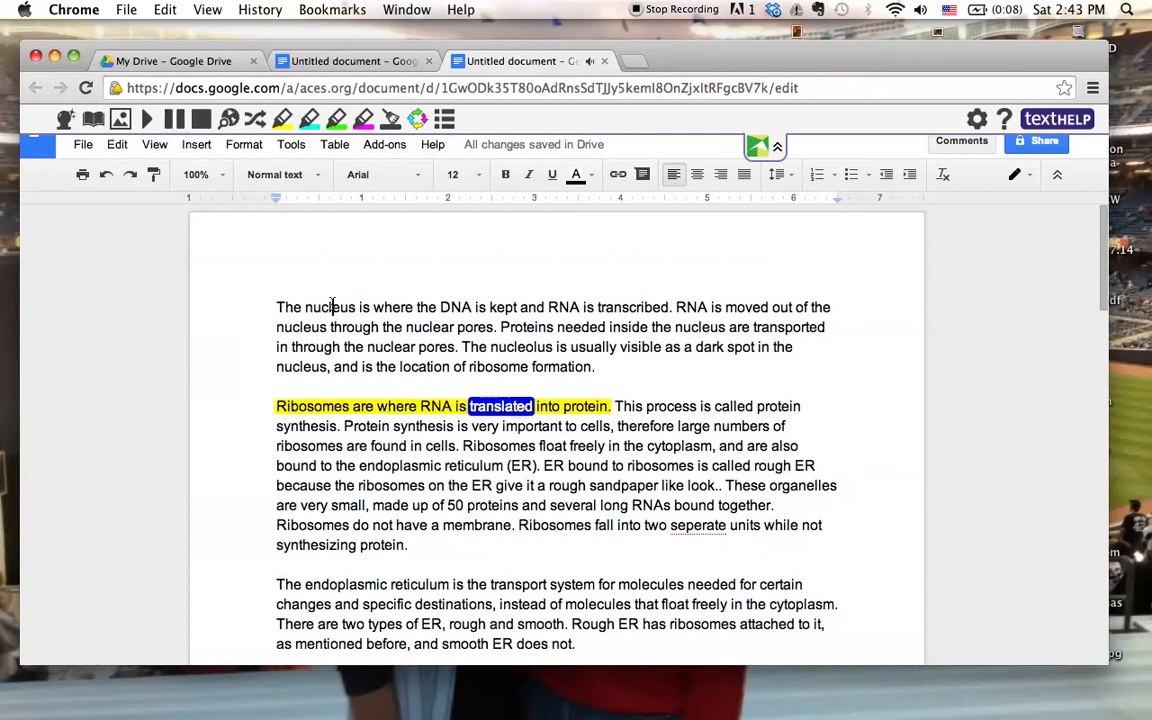
pyautogui.doubleClick(328, 308)
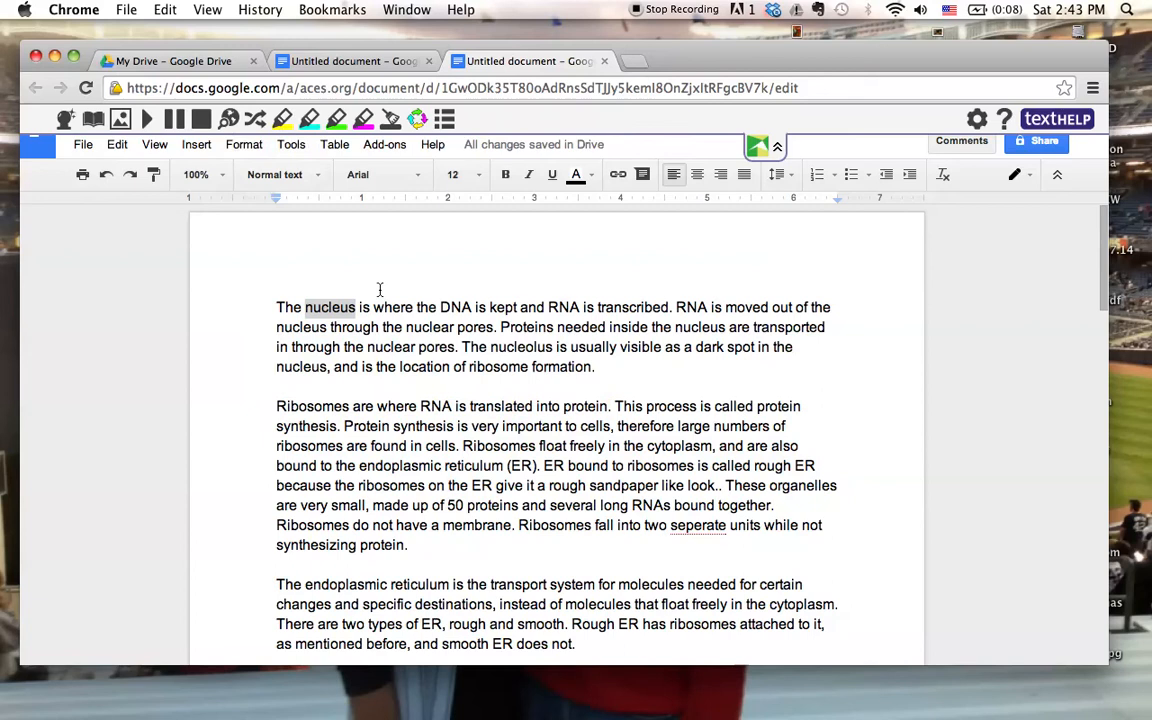
pyautogui.moveTo(444, 312)
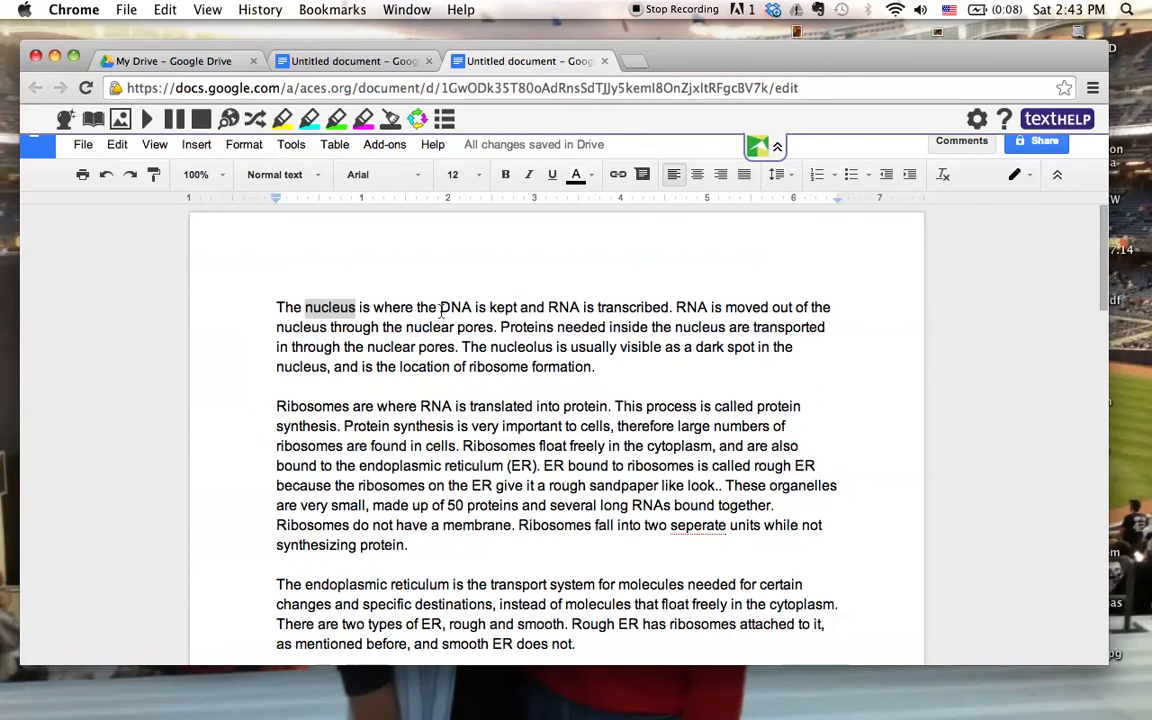
# Step: Select nucleus for a yellow highlight, with its DNA/RNA description in blue
pyautogui.doubleClick(330, 308)
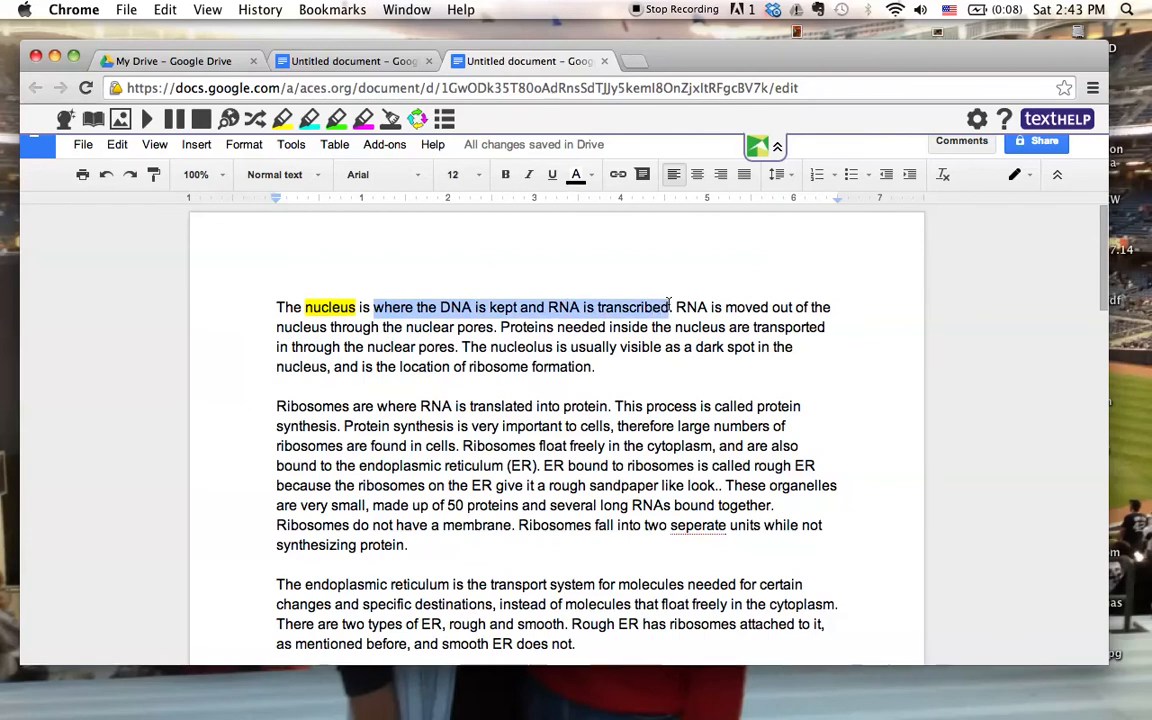
pyautogui.moveTo(316, 132)
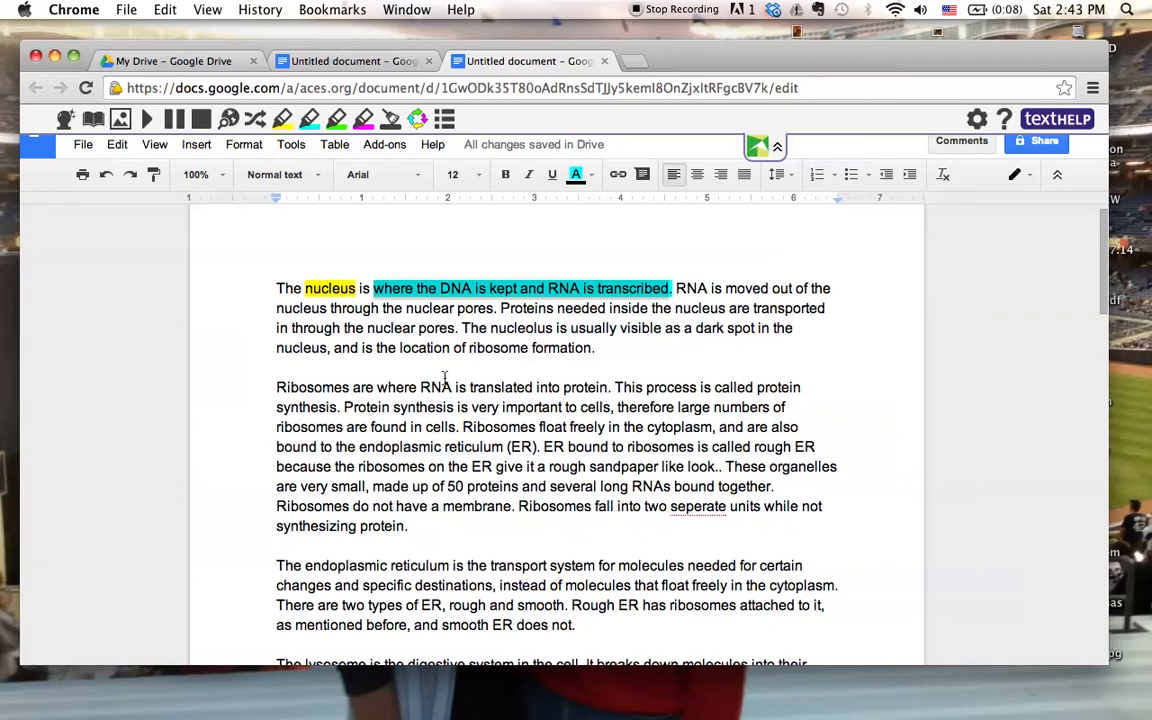
pyautogui.moveTo(320, 382)
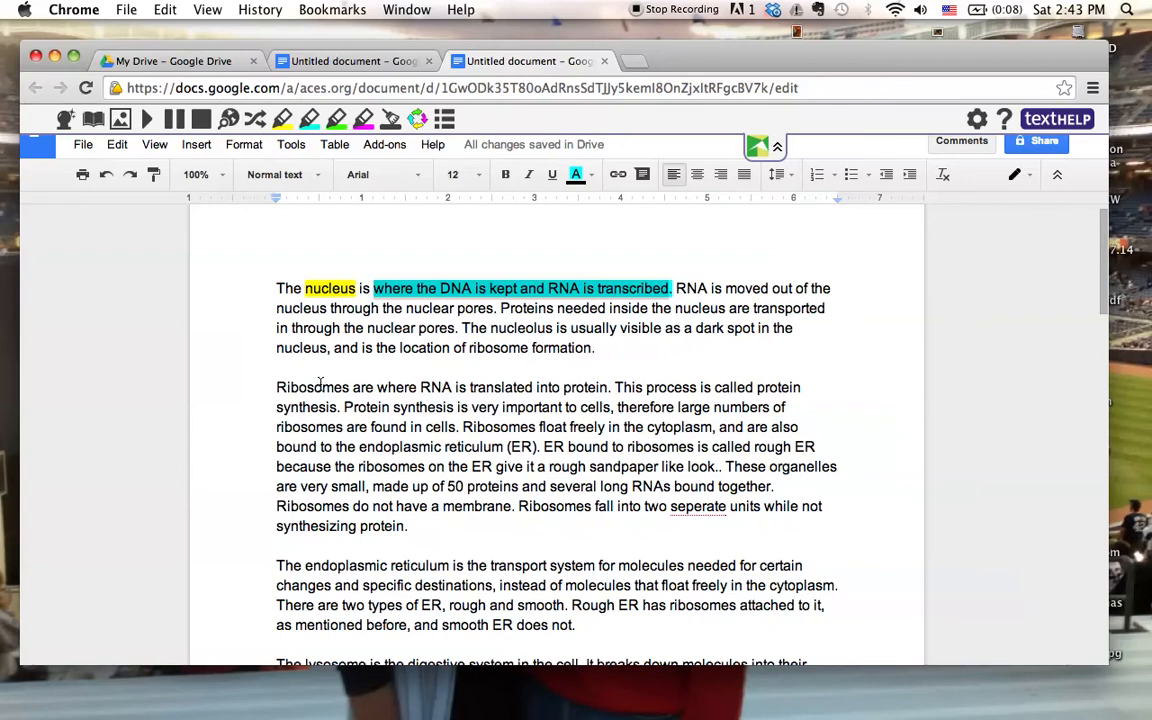
# Step: Highlight Ribosomes yellow, its definition blue, and select the protein-synthesis sentence for green
pyautogui.doubleClick(312, 388)
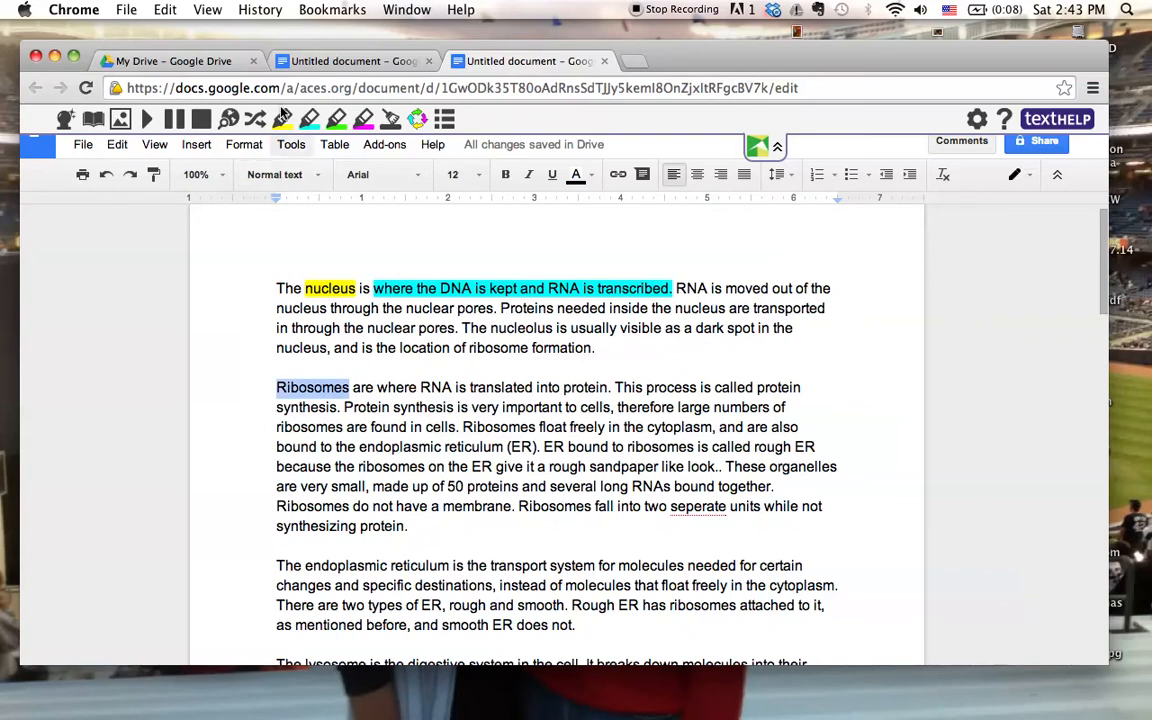
pyautogui.moveTo(284, 120)
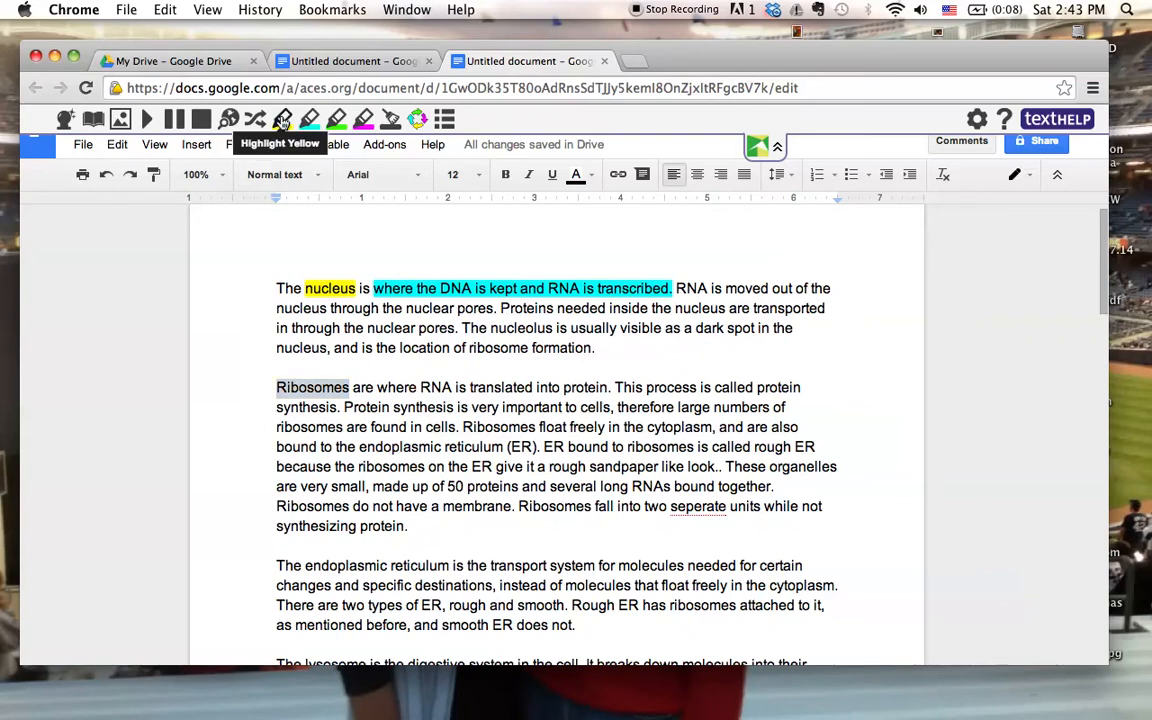
pyautogui.moveTo(412, 388)
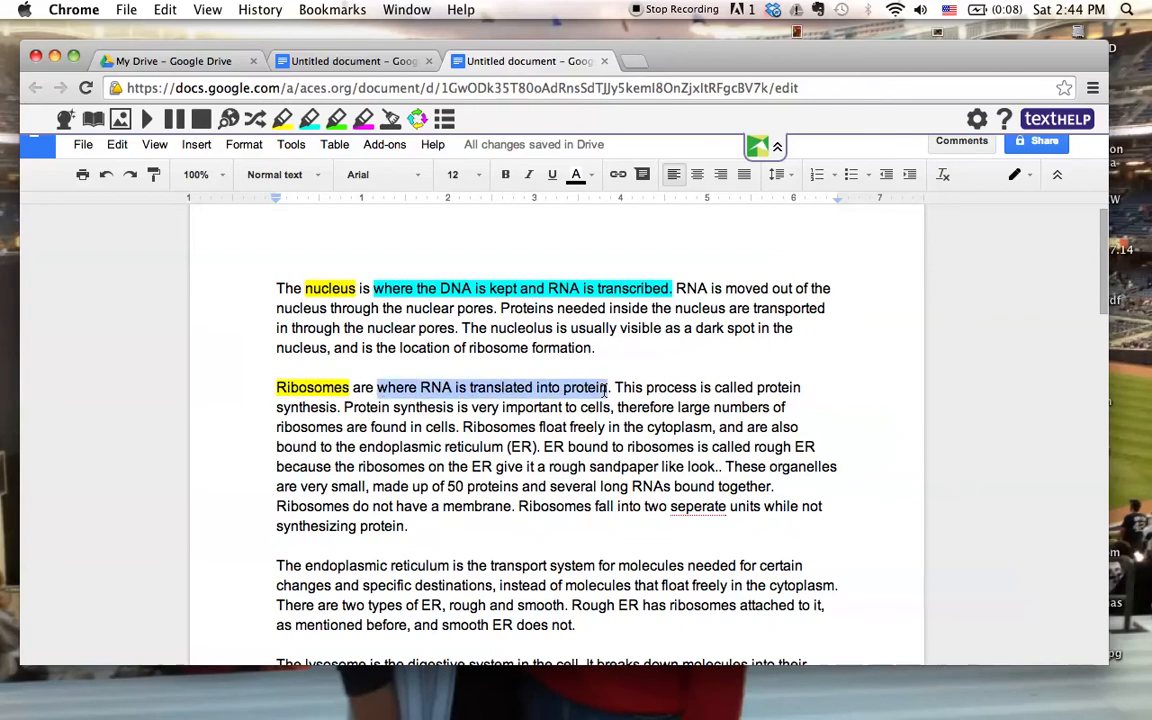
pyautogui.moveTo(282, 120)
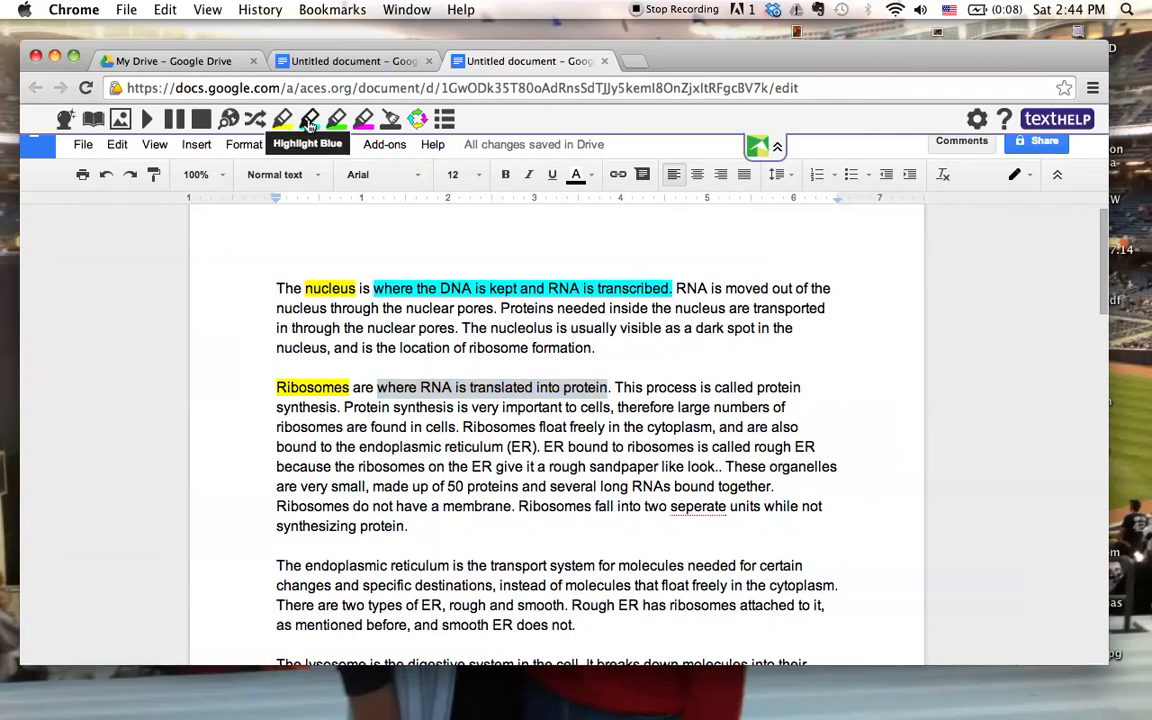
pyautogui.click(308, 120)
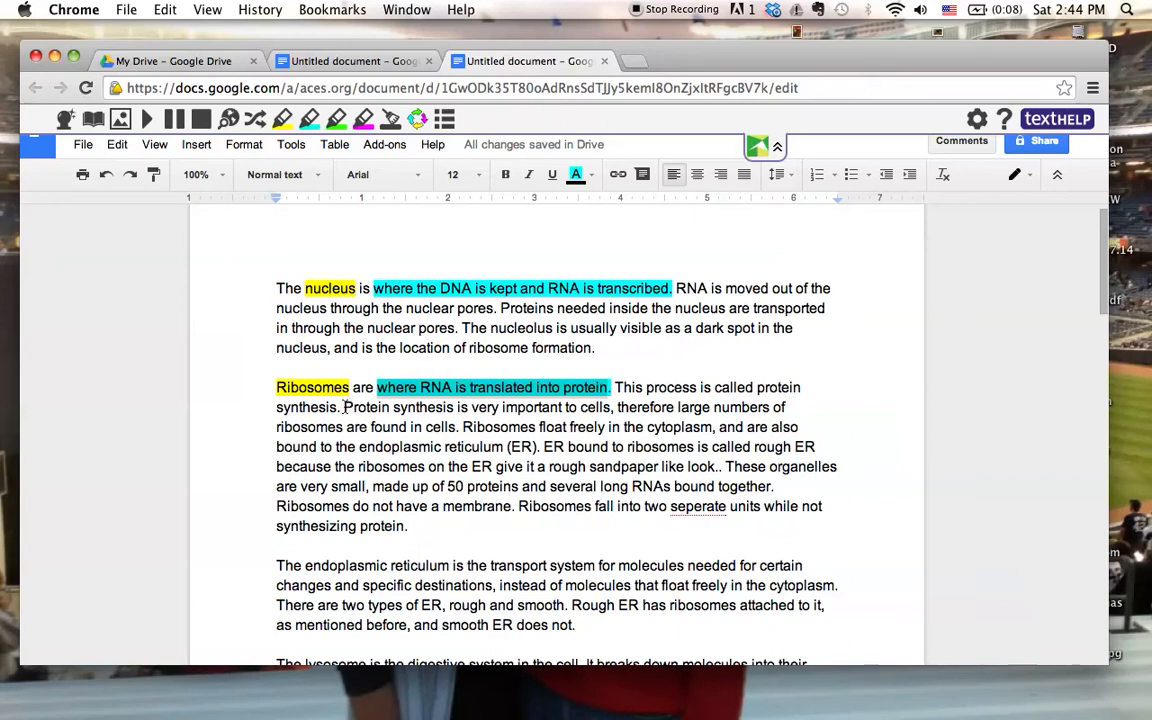
pyautogui.moveTo(348, 448)
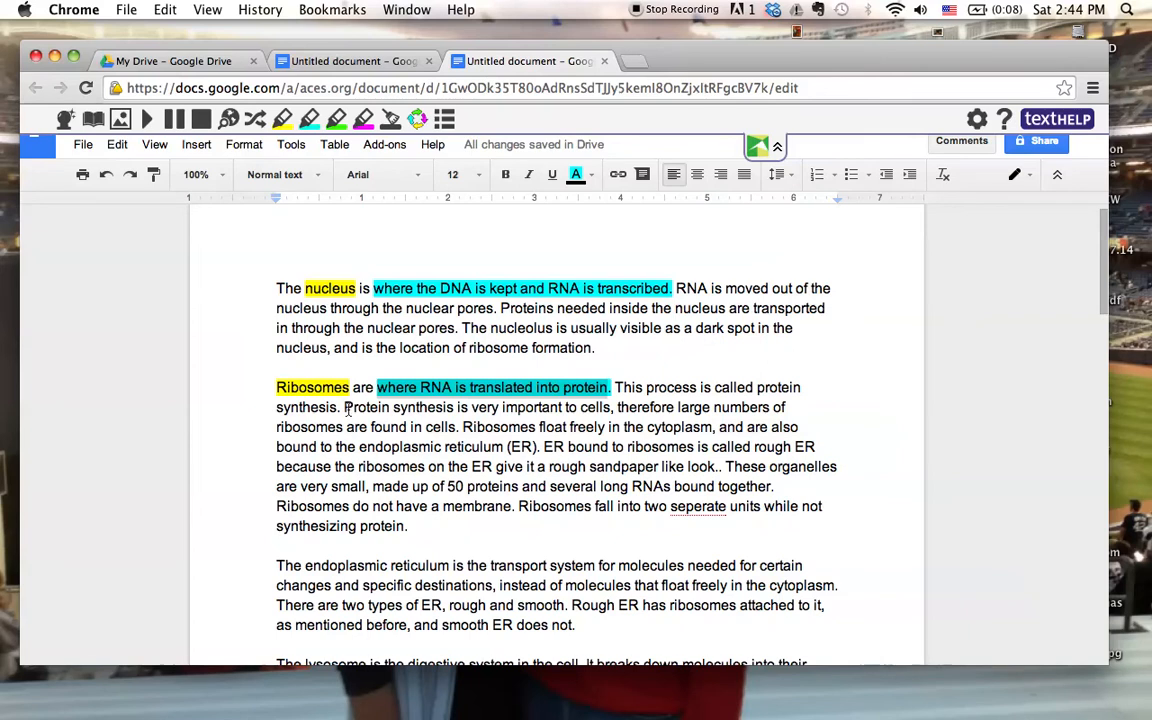
pyautogui.moveTo(344, 408); pyautogui.dragTo(420, 428)
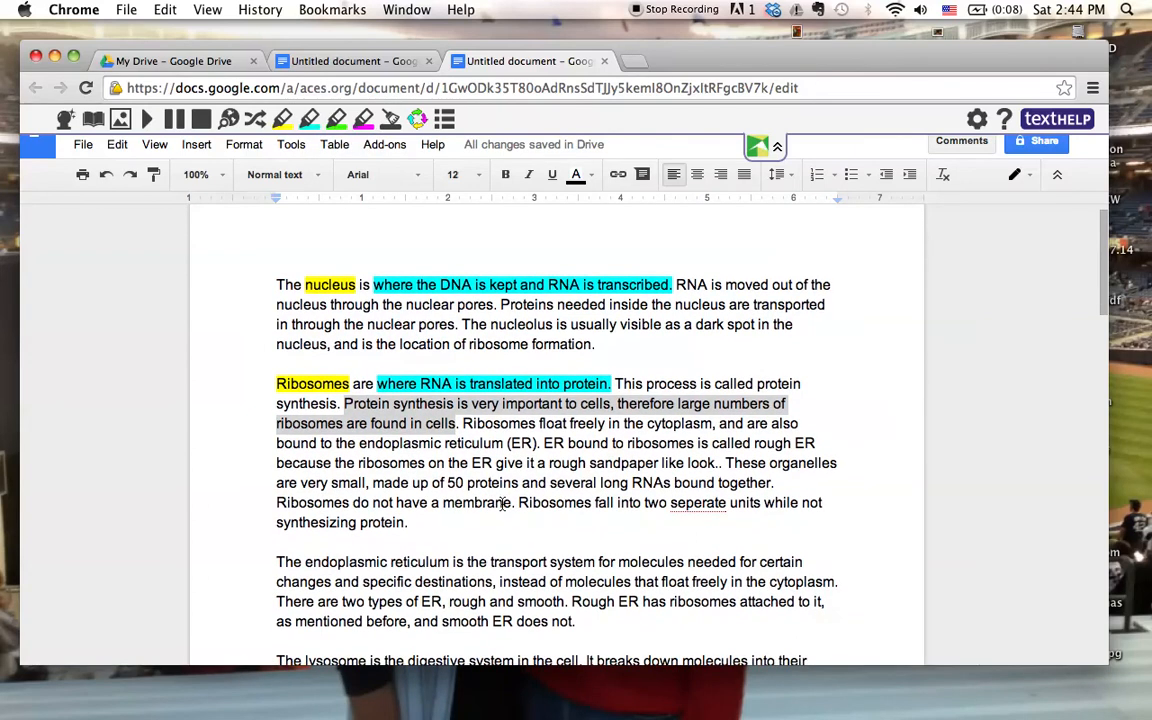
pyautogui.scroll(-3)
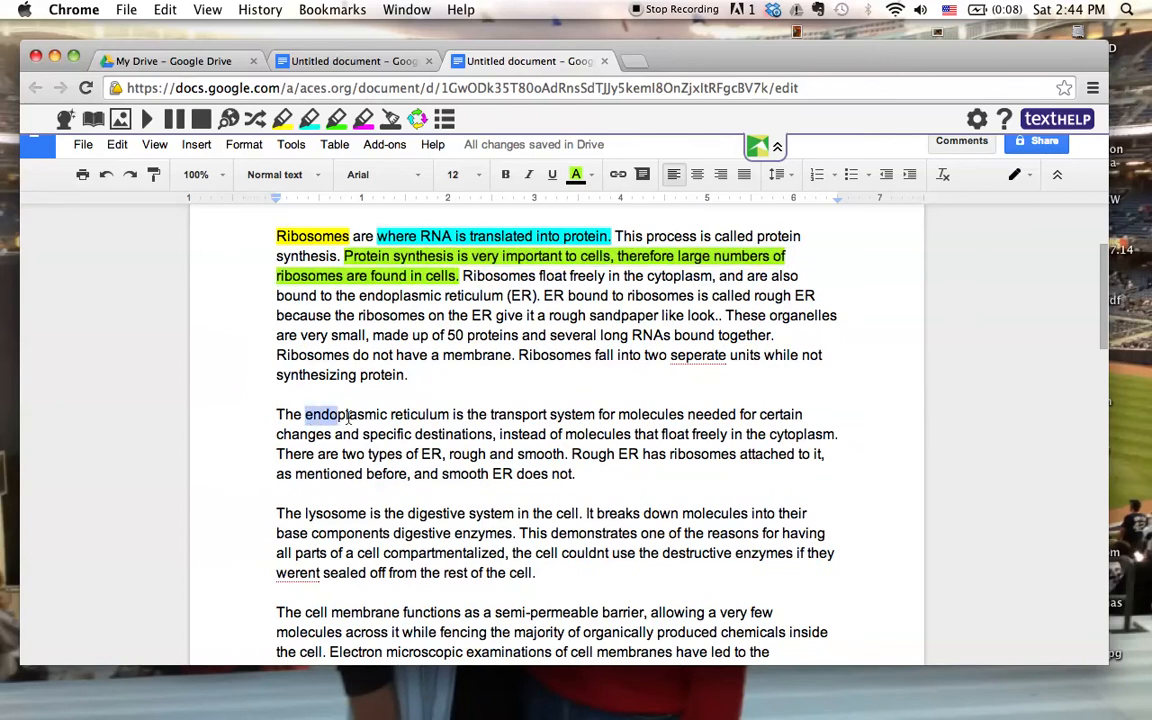
# Step: Select endoplasmic reticulum for yellow and its definition for a blue highlight
pyautogui.doubleClick(344, 414)
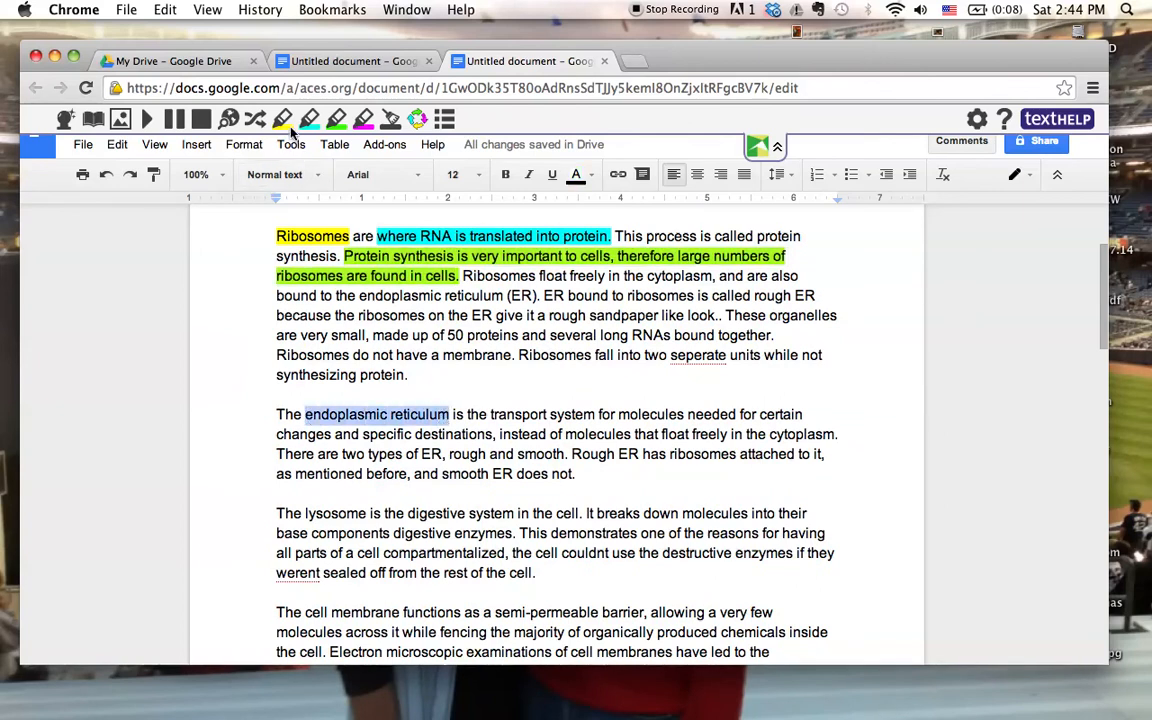
pyautogui.moveTo(282, 120)
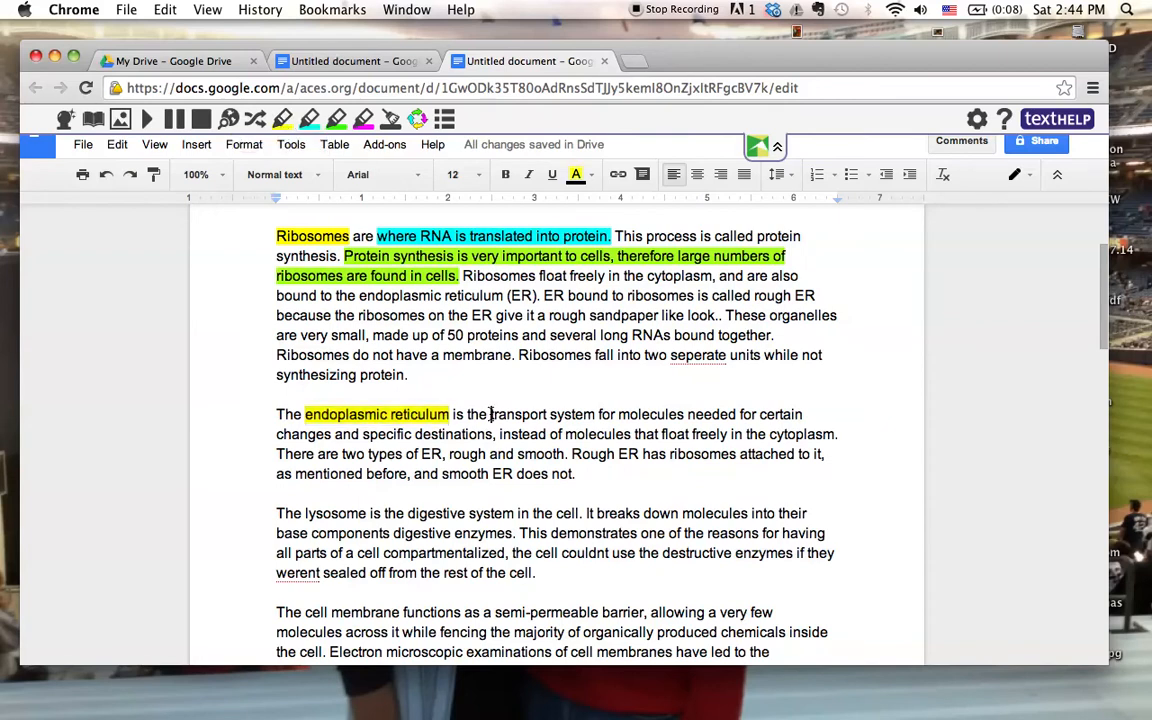
pyautogui.moveTo(492, 414); pyautogui.dragTo(492, 434)
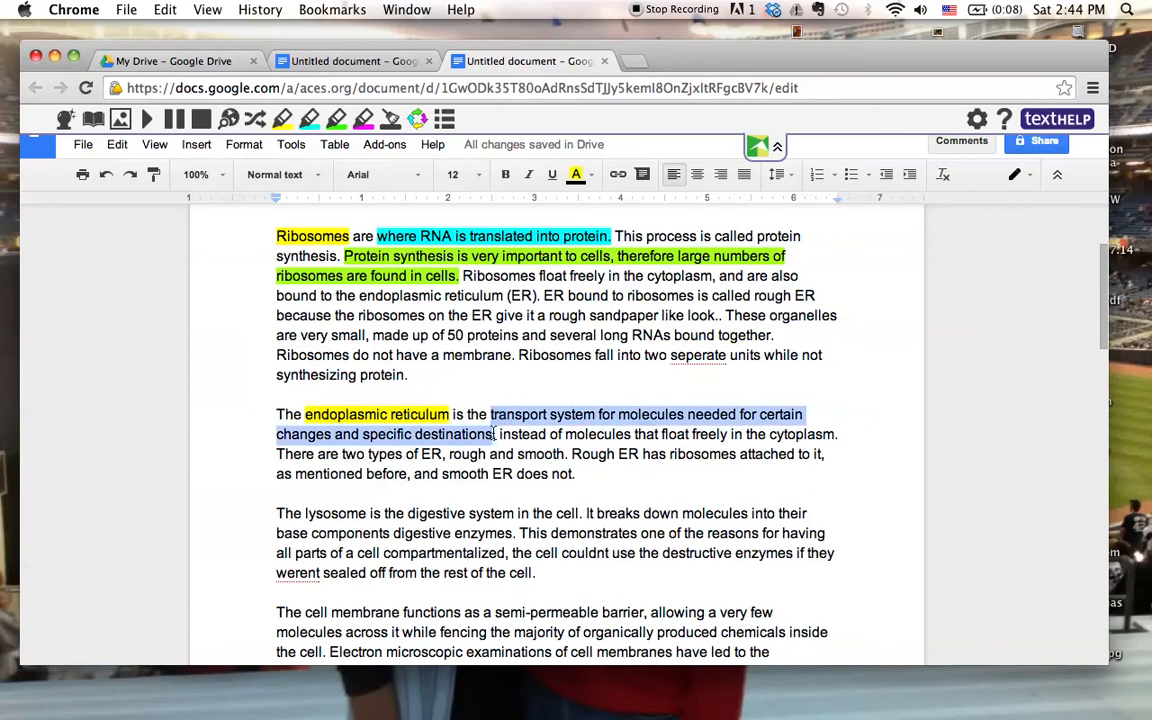
pyautogui.moveTo(312, 120)
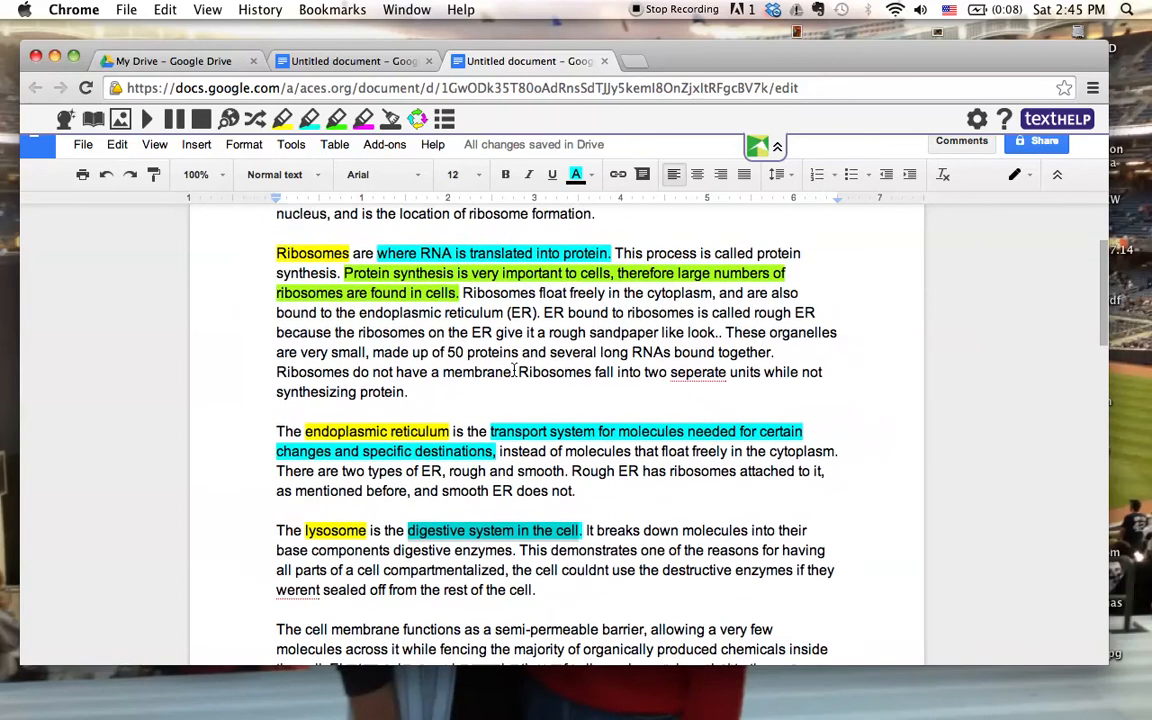
# Step: Collect yellow, blue and green highlights, sorted by position, into a new document
pyautogui.scroll(3)
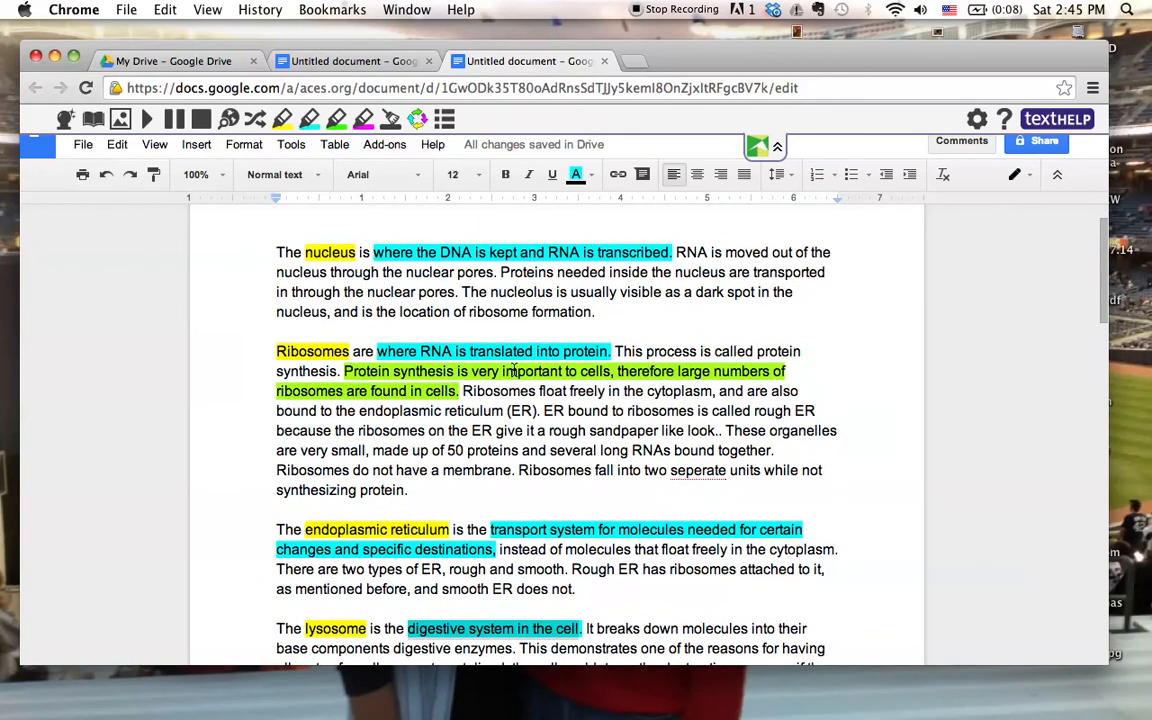
pyautogui.moveTo(496, 292)
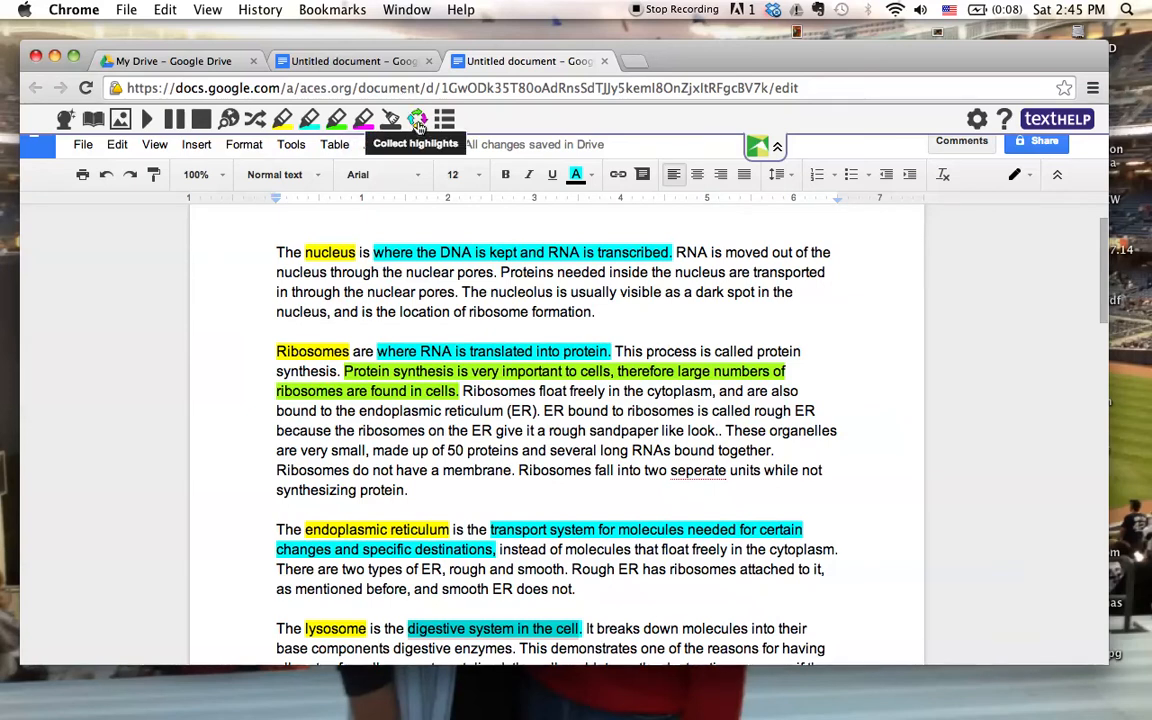
pyautogui.click(418, 120)
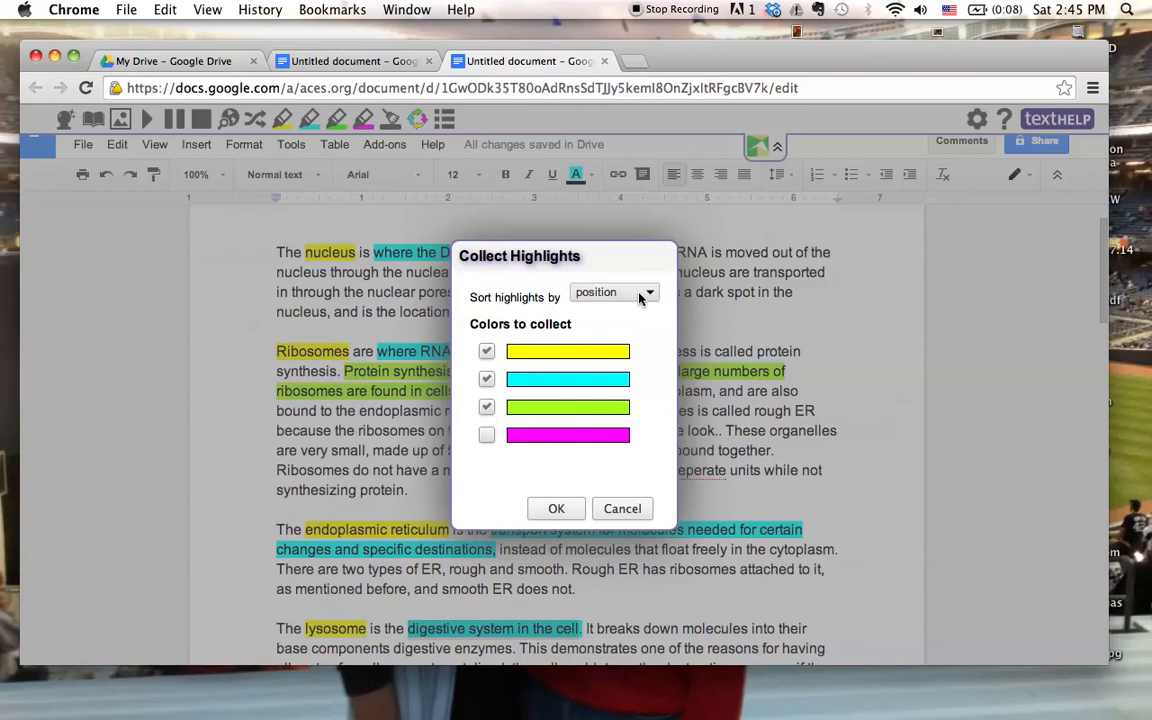
pyautogui.click(612, 292)
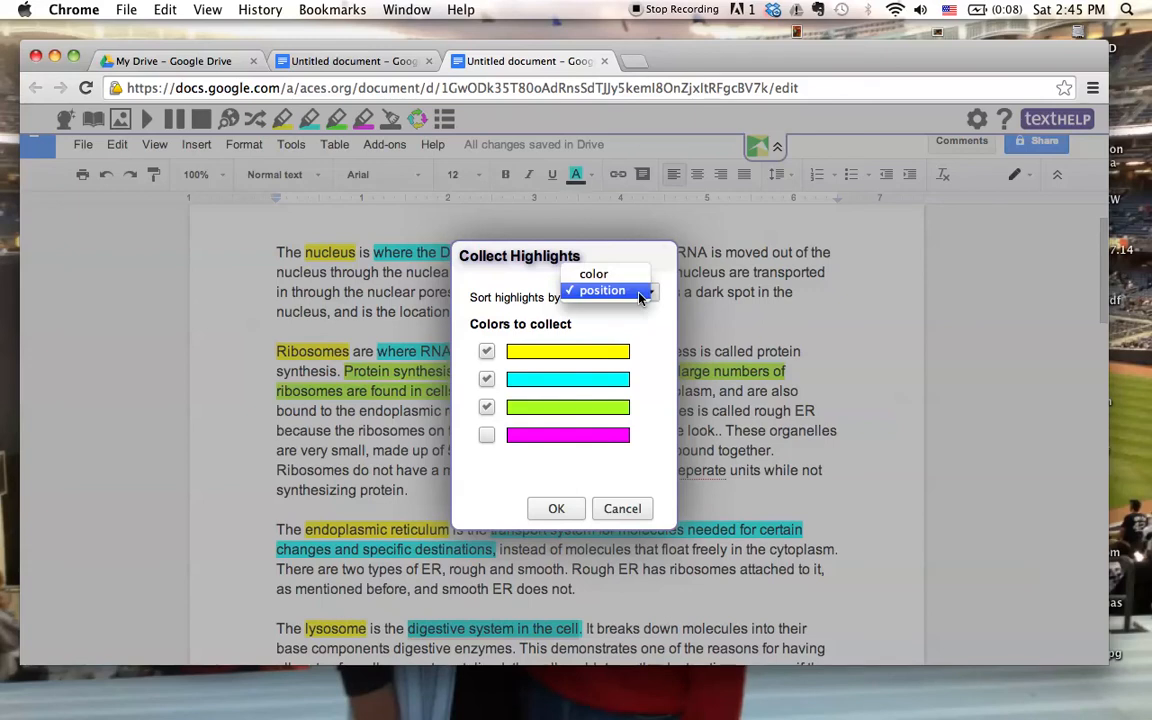
pyautogui.click(610, 292)
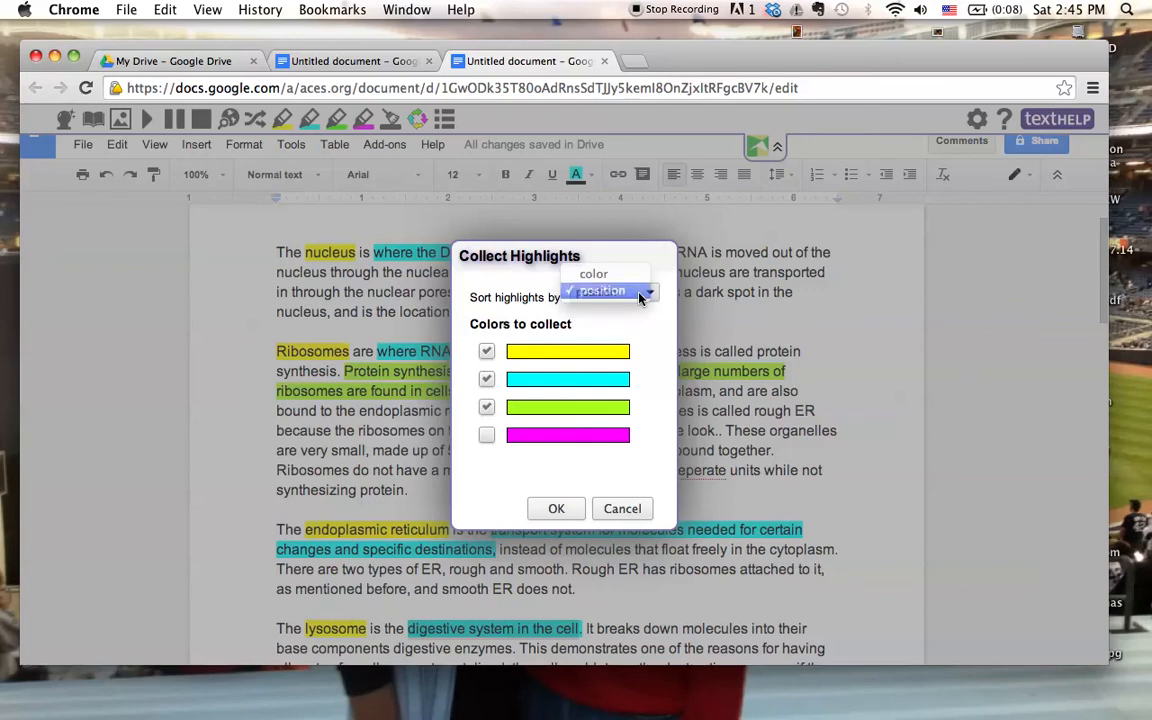
pyautogui.click(600, 292)
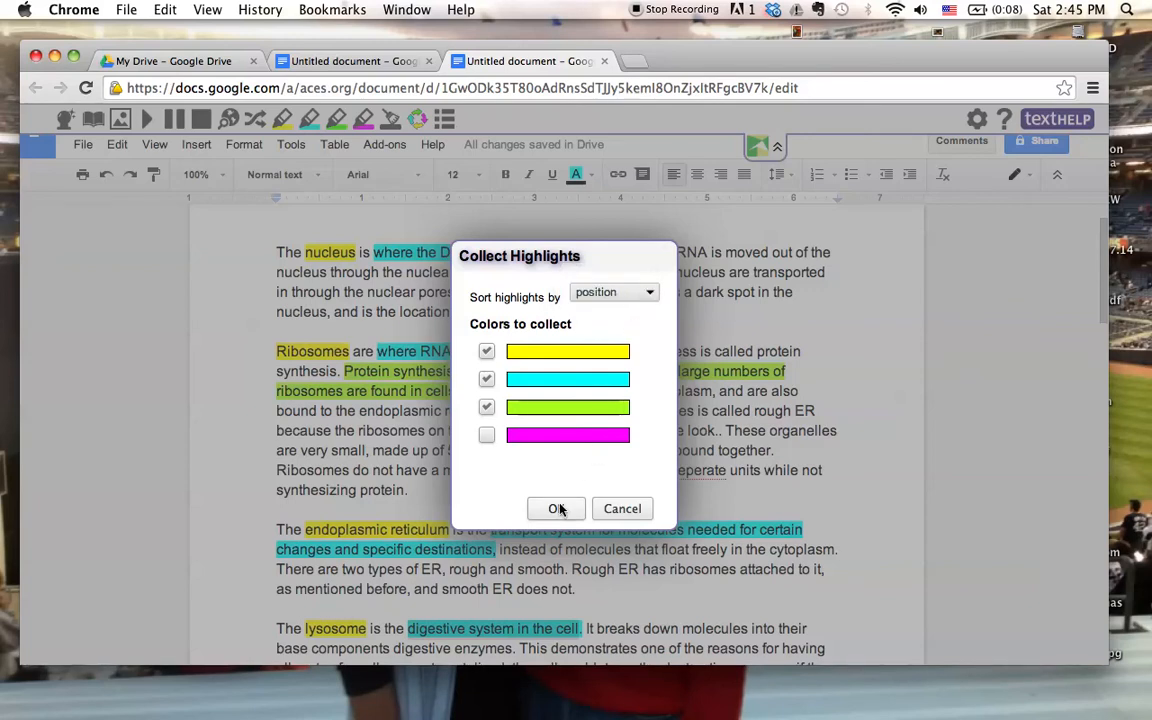
pyautogui.click(556, 508)
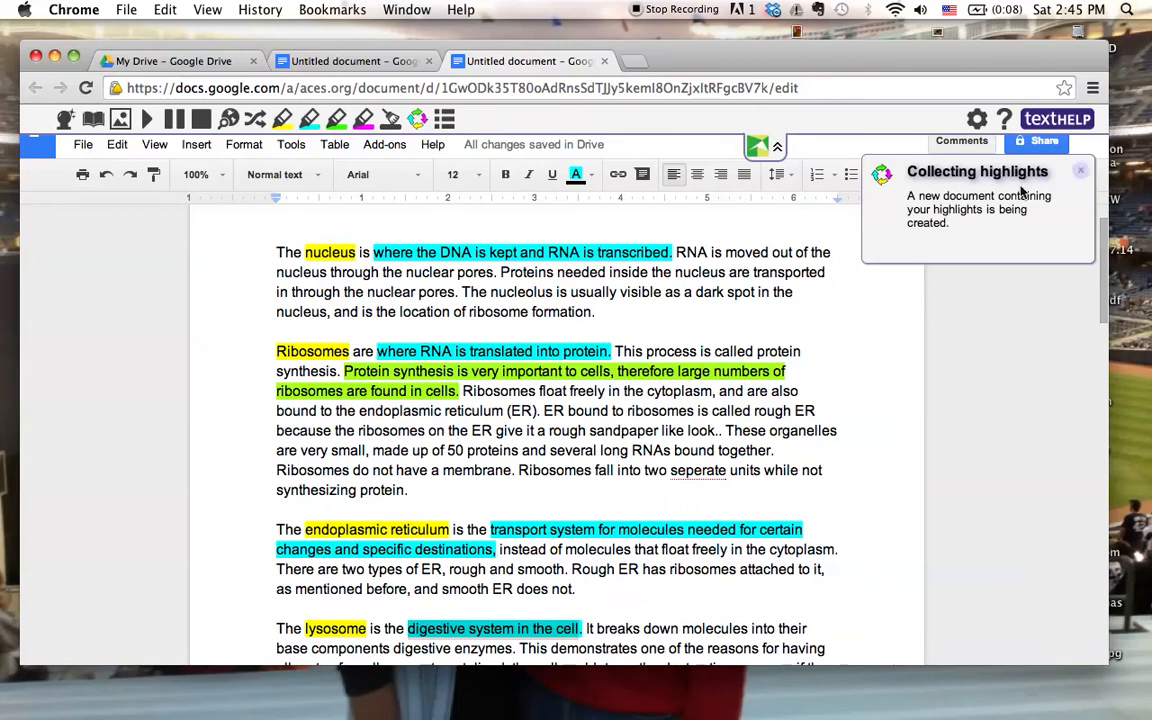
pyautogui.moveTo(928, 192)
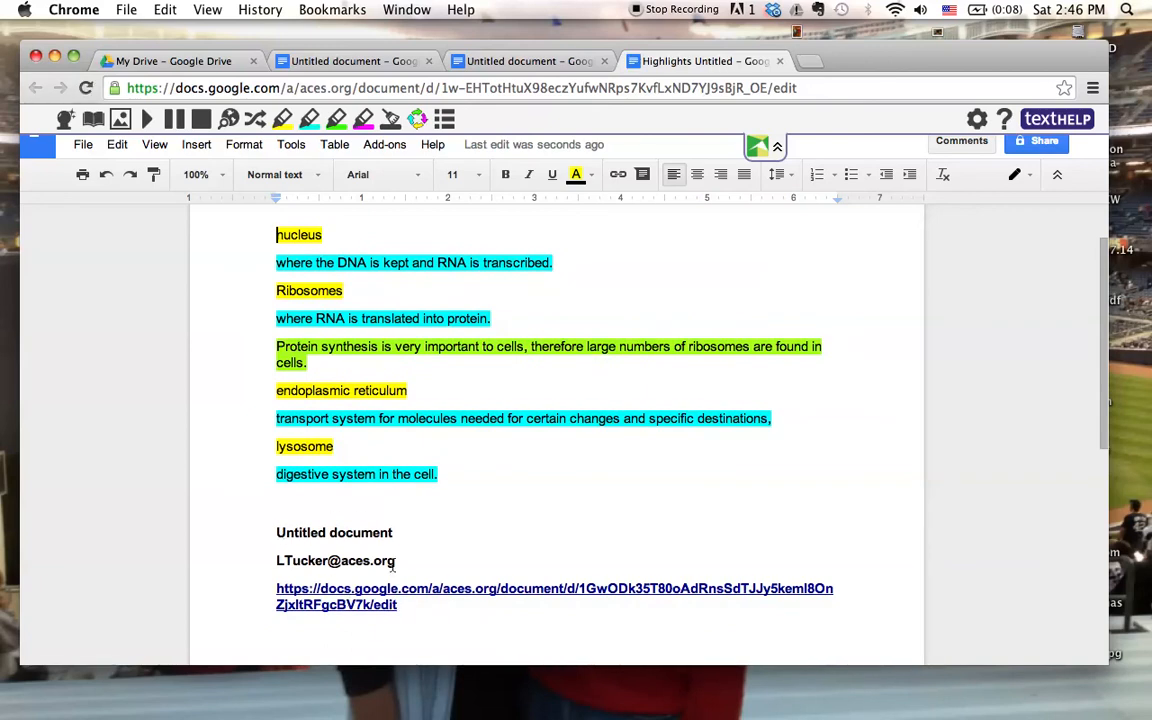
pyautogui.moveTo(340, 612)
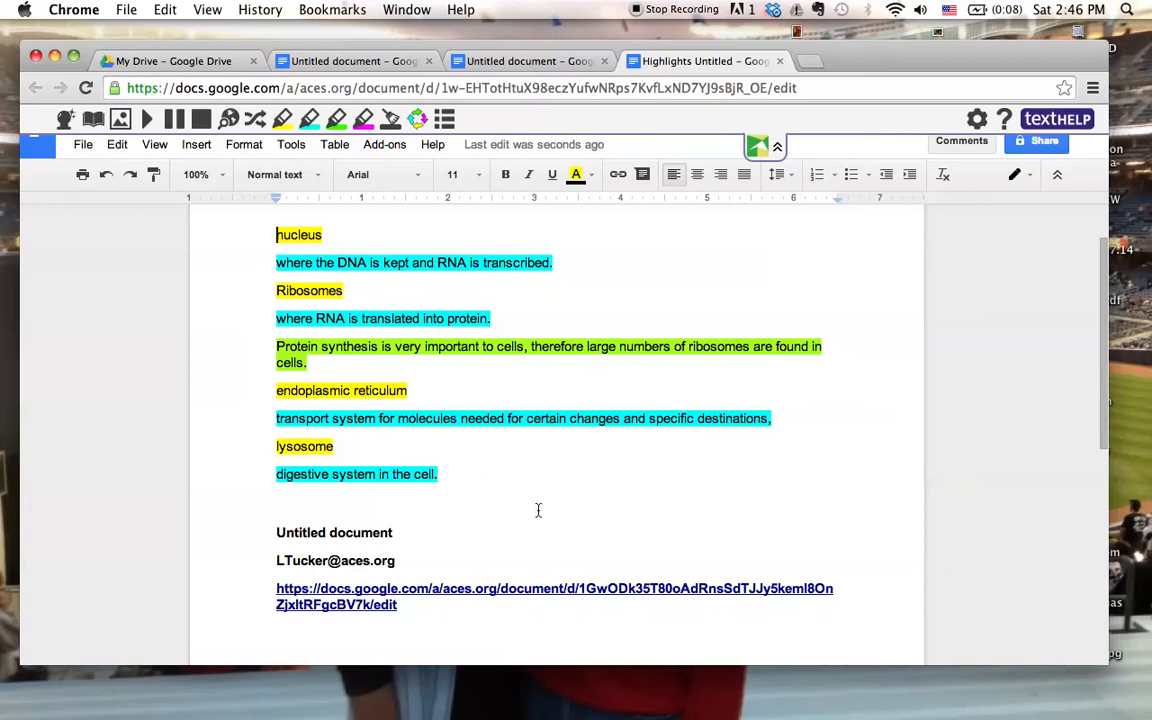
# Step: Scroll to the top of the new Highlights document to review the collected terms
pyautogui.scroll(3)
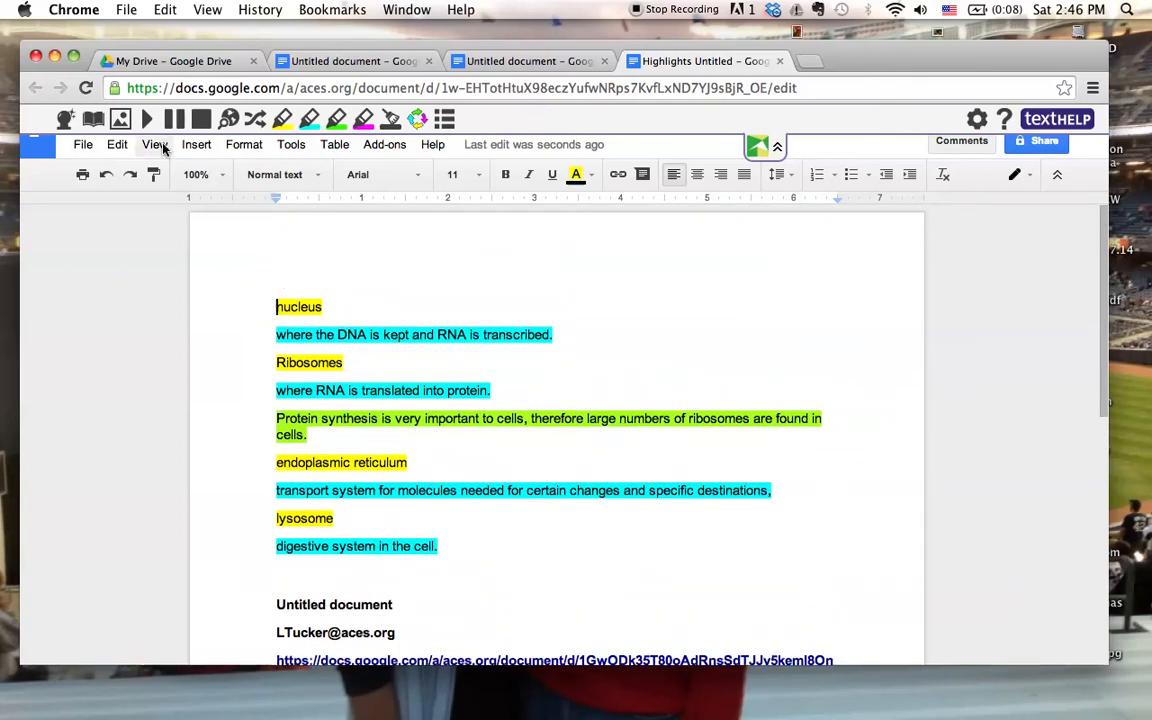
pyautogui.moveTo(184, 162)
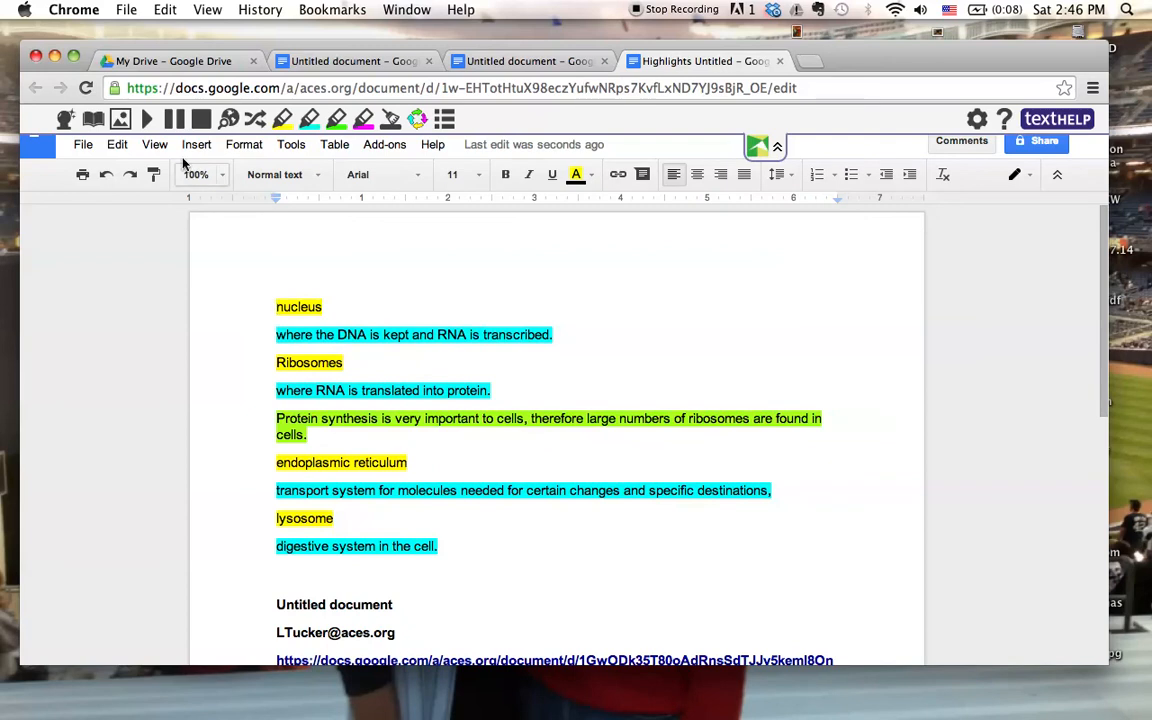
pyautogui.moveTo(148, 120)
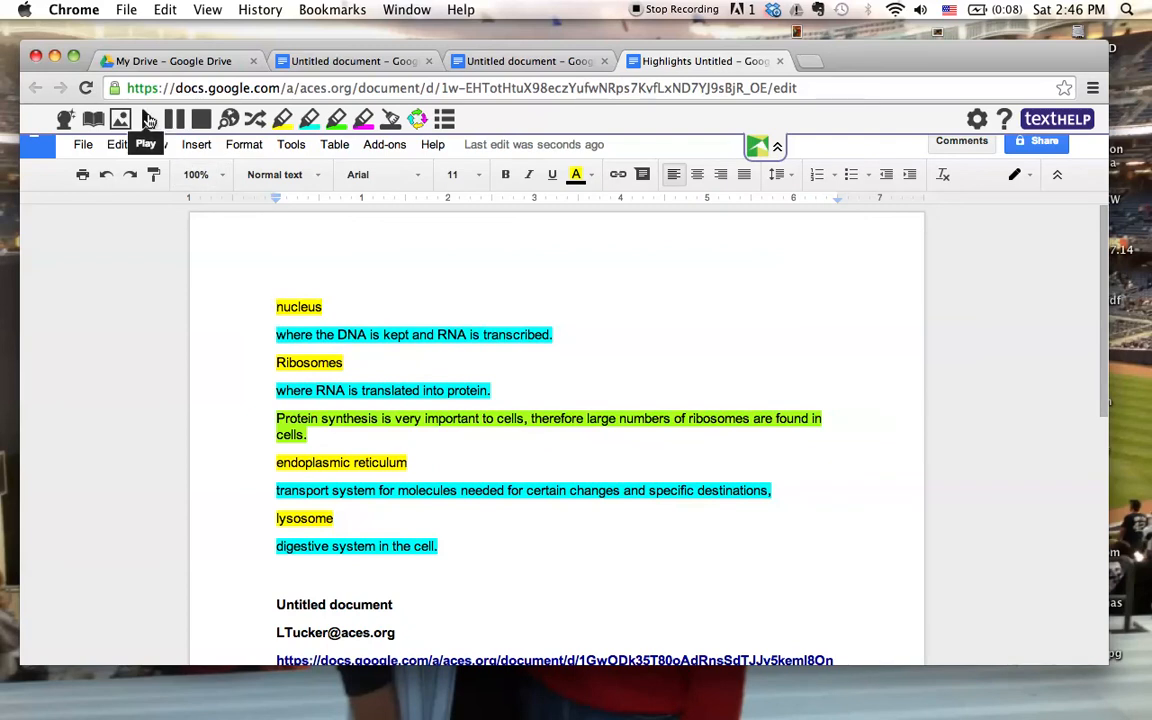
# Step: Read the highlights aloud from nucleus and its definition
pyautogui.doubleClick(300, 308)
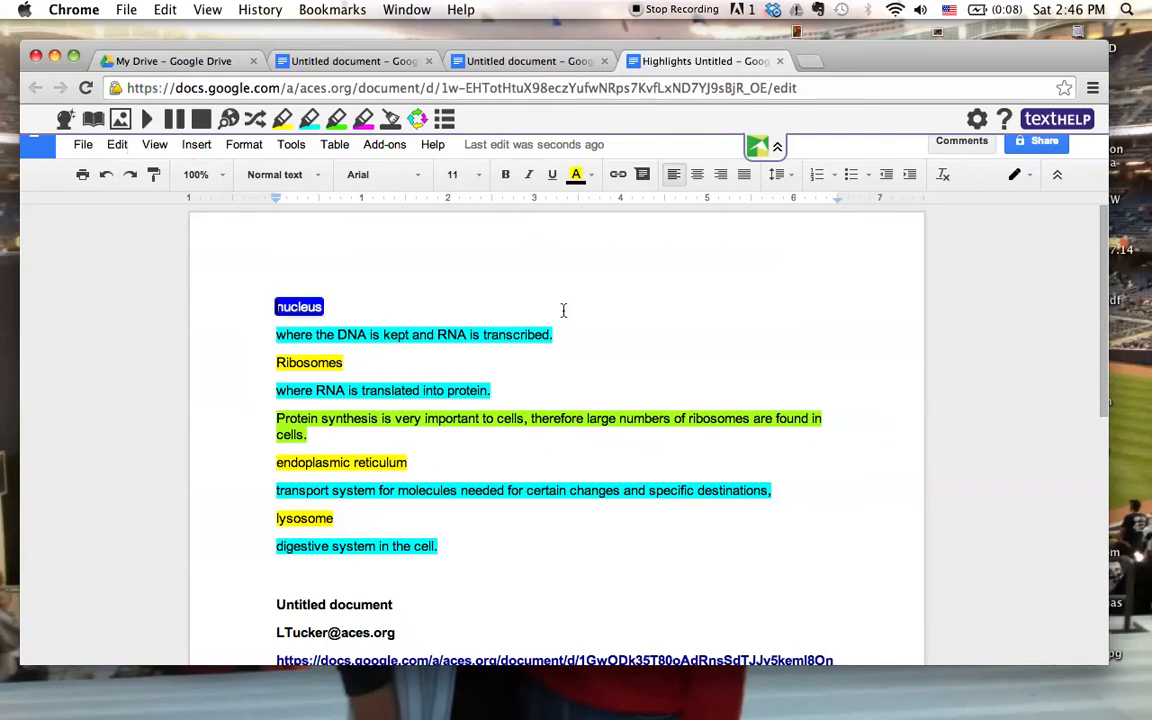
pyautogui.moveTo(572, 324)
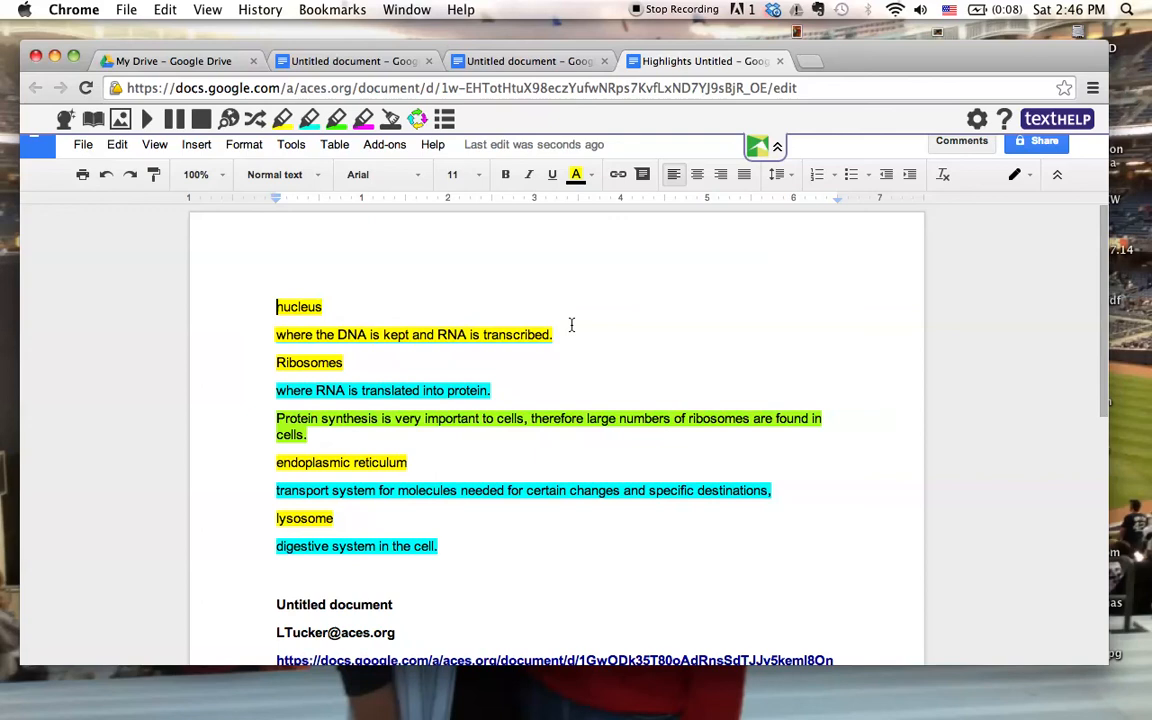
pyautogui.doubleClick(396, 336)
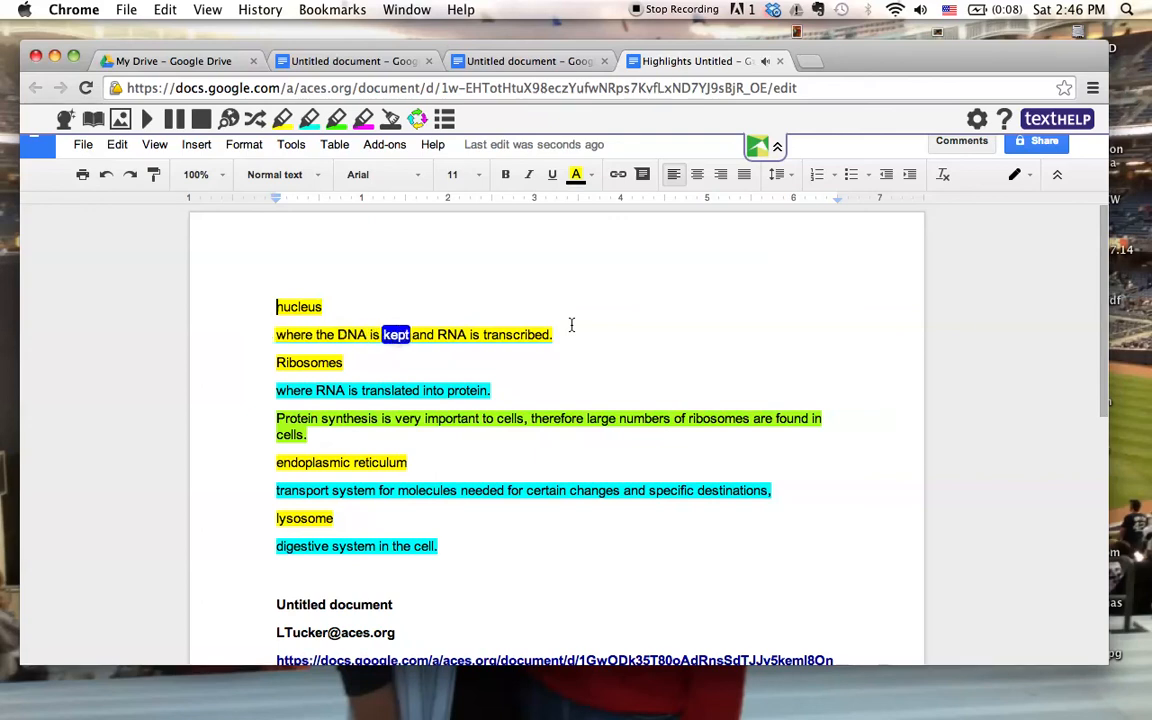
pyautogui.doubleClick(516, 334)
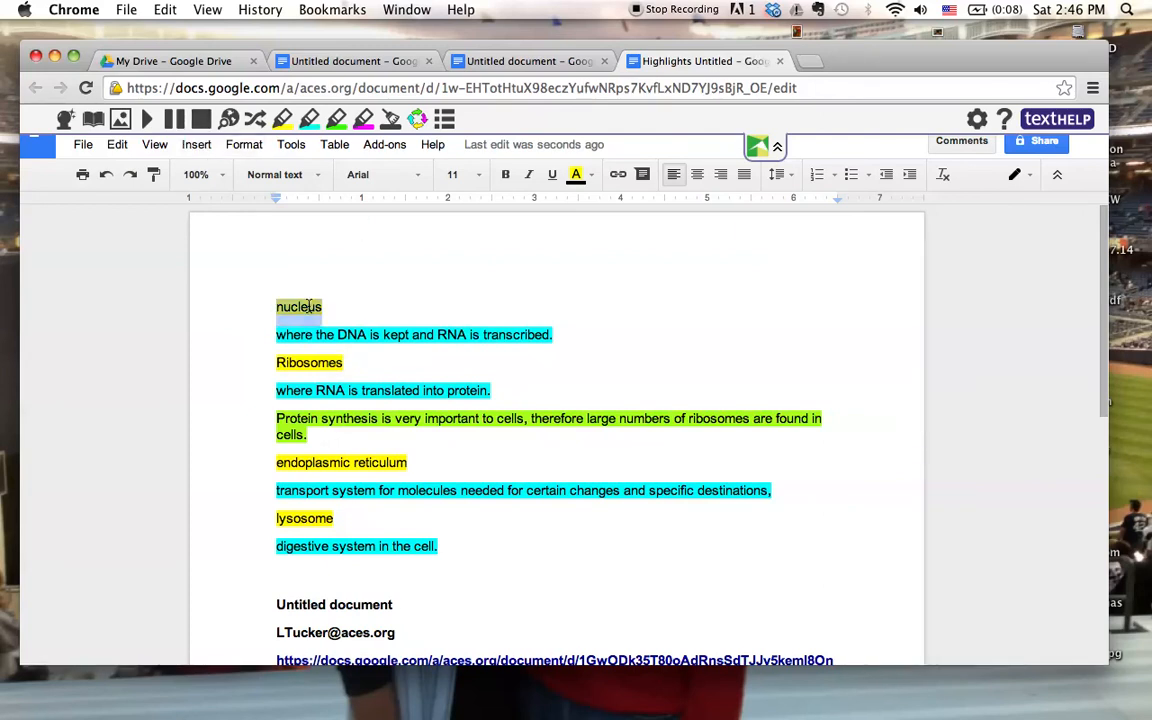
pyautogui.moveTo(120, 120)
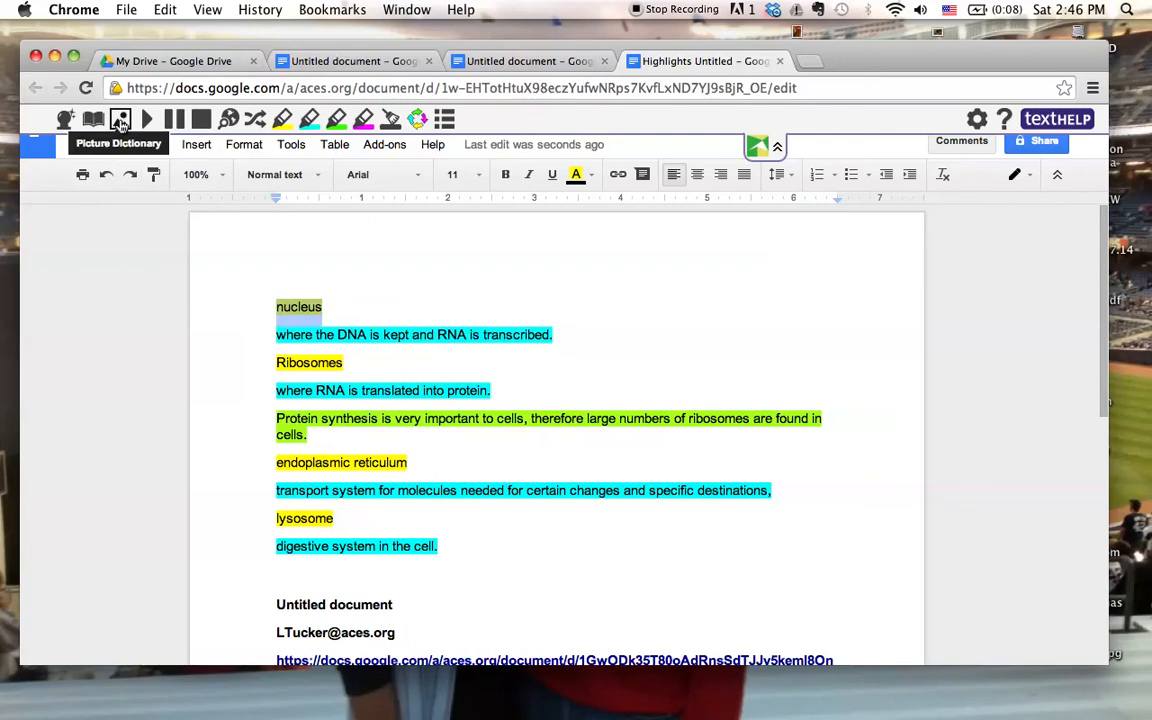
pyautogui.click(120, 120)
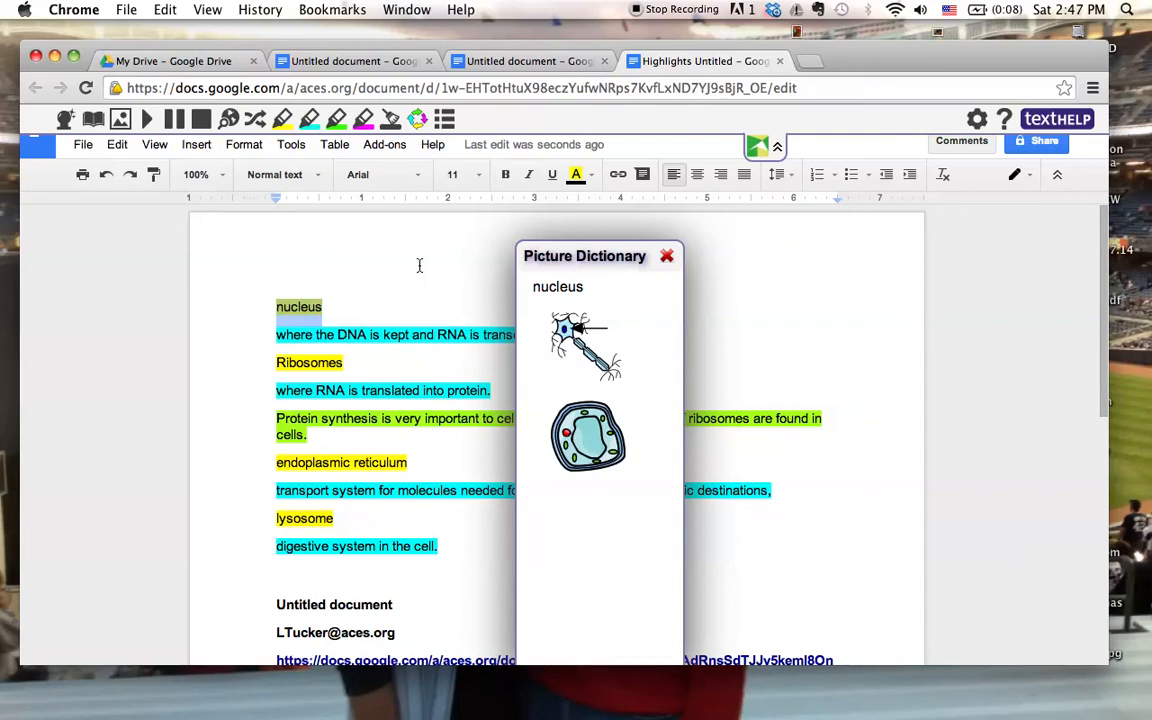
pyautogui.click(666, 256)
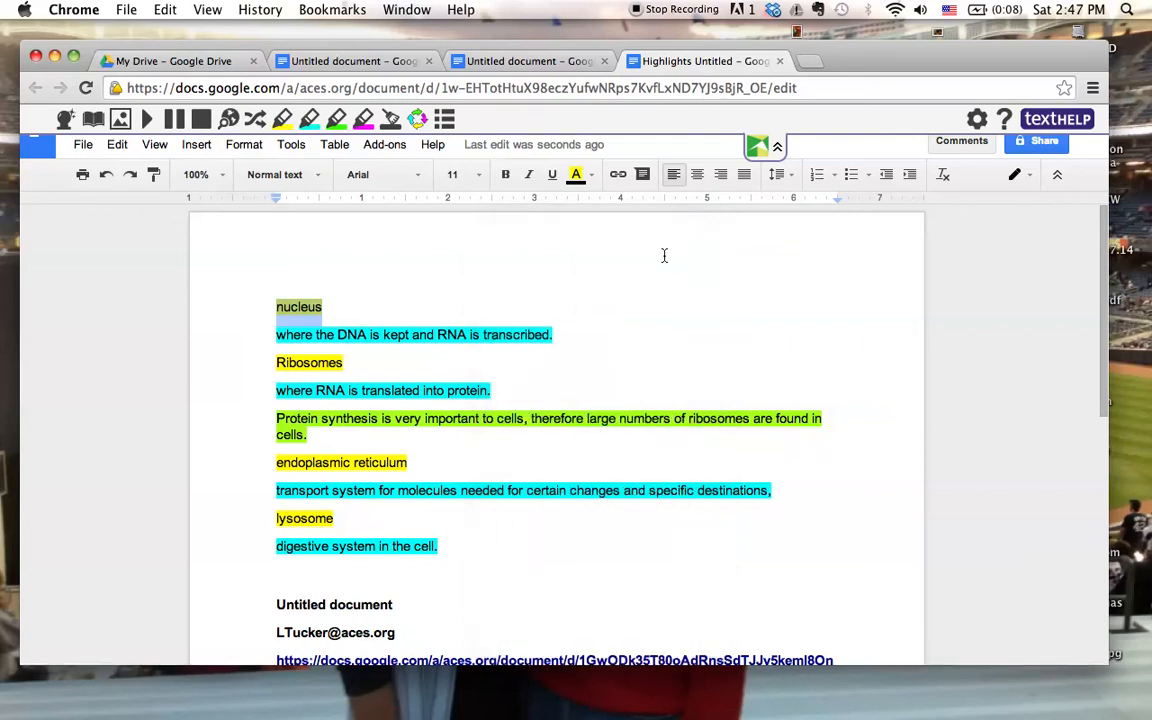
pyautogui.moveTo(366, 252)
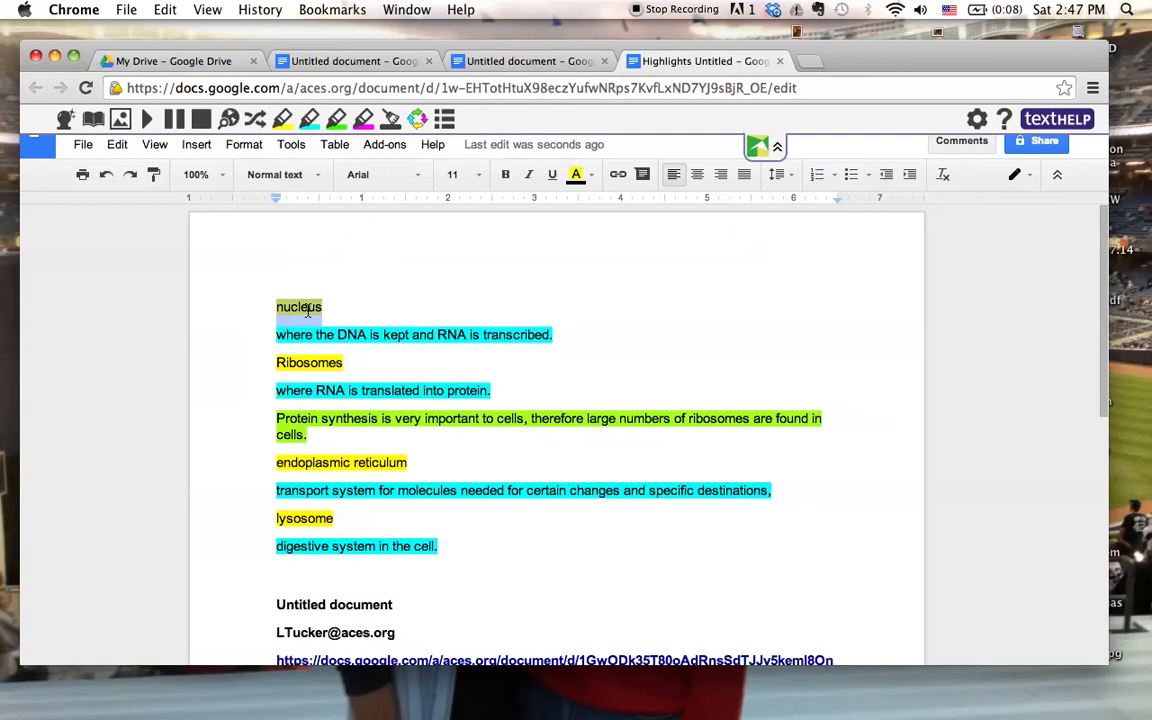
pyautogui.moveTo(256, 120)
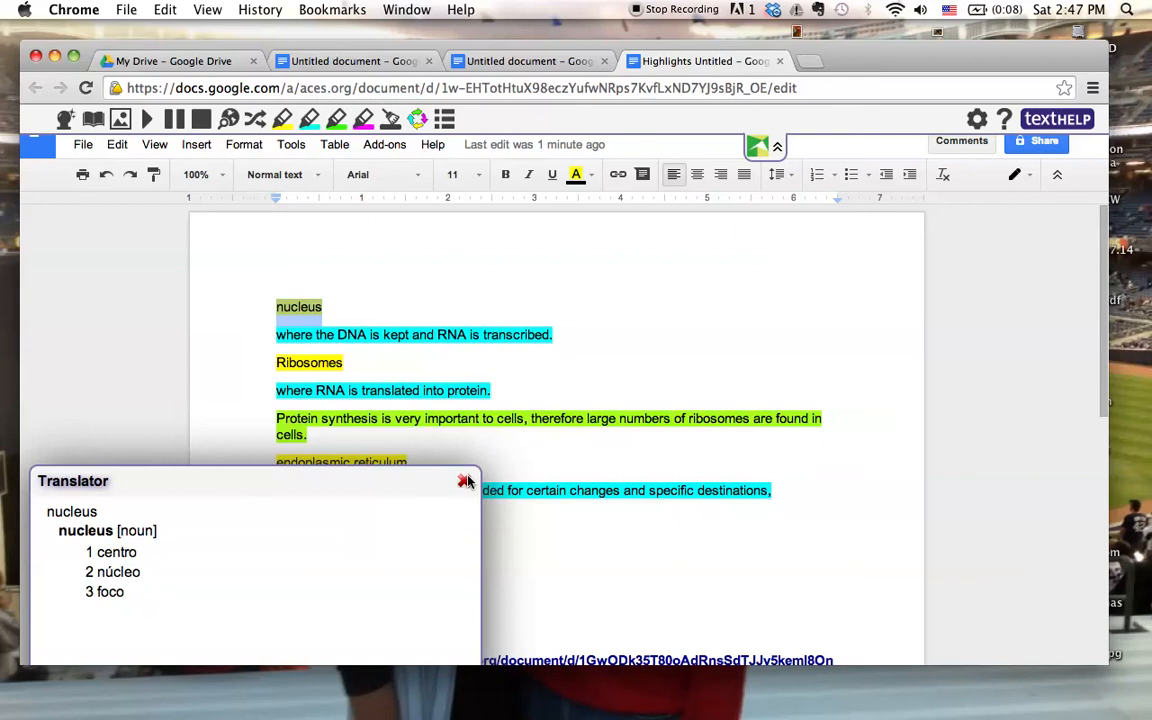
# Step: Translate the selected word nucleus into Spanish with the Translator
pyautogui.click(464, 480)
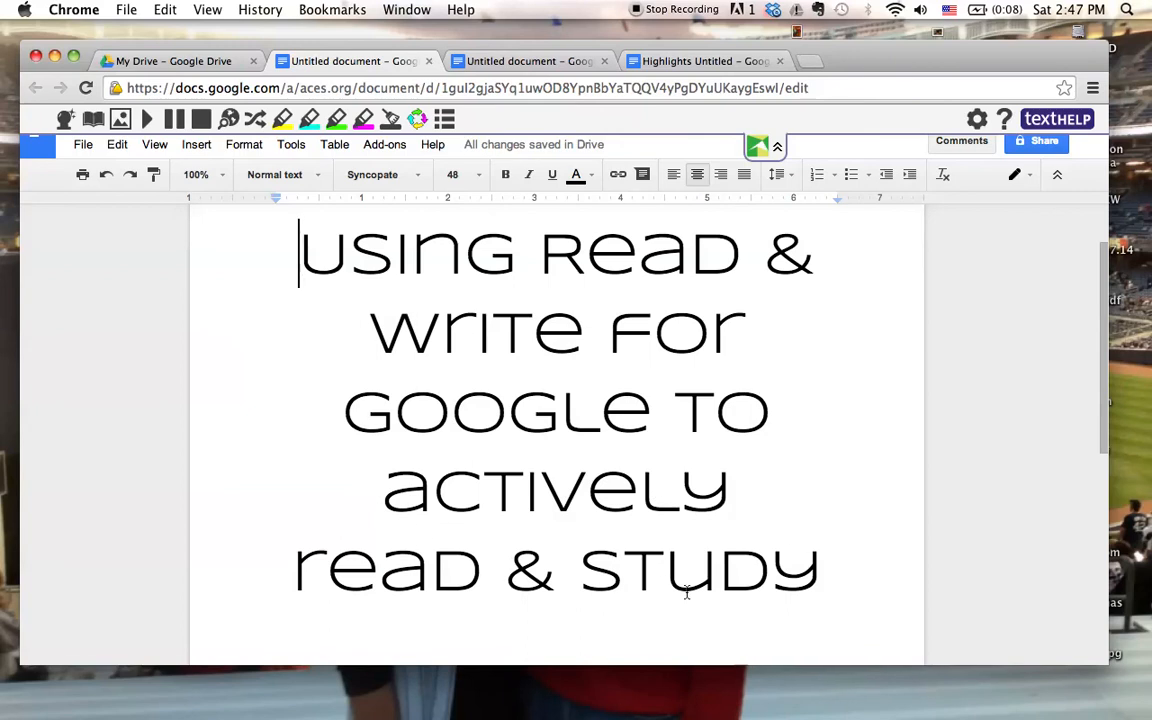
pyautogui.moveTo(444, 204)
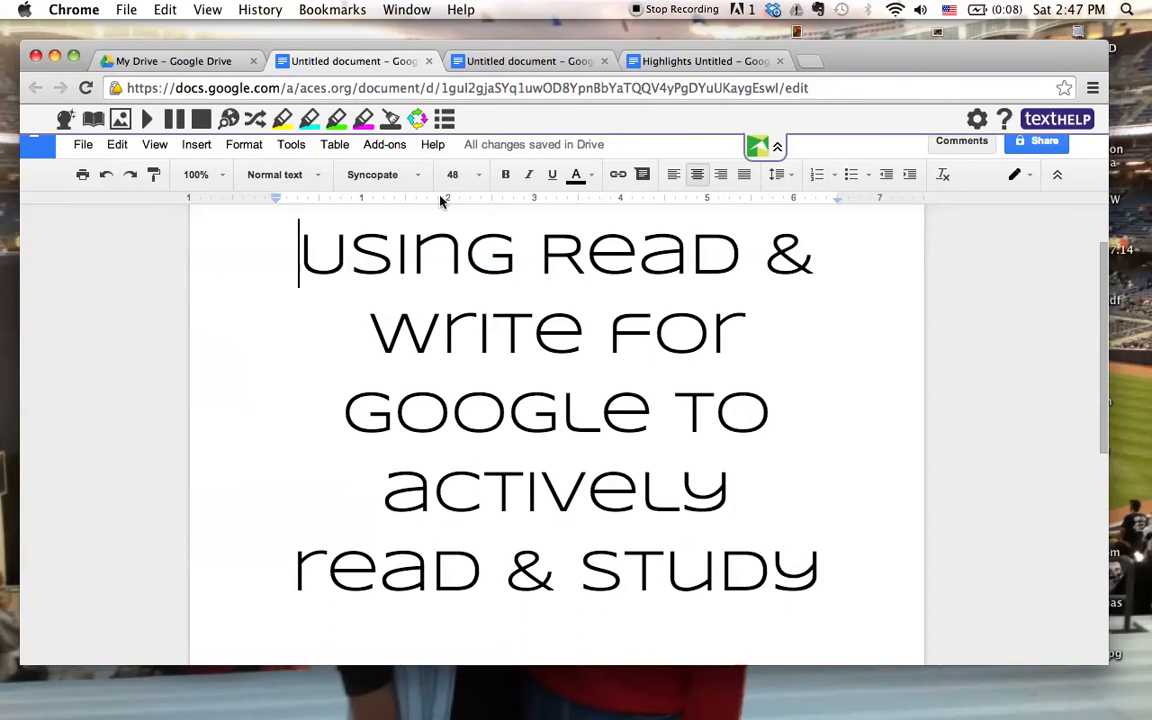
pyautogui.moveTo(474, 276)
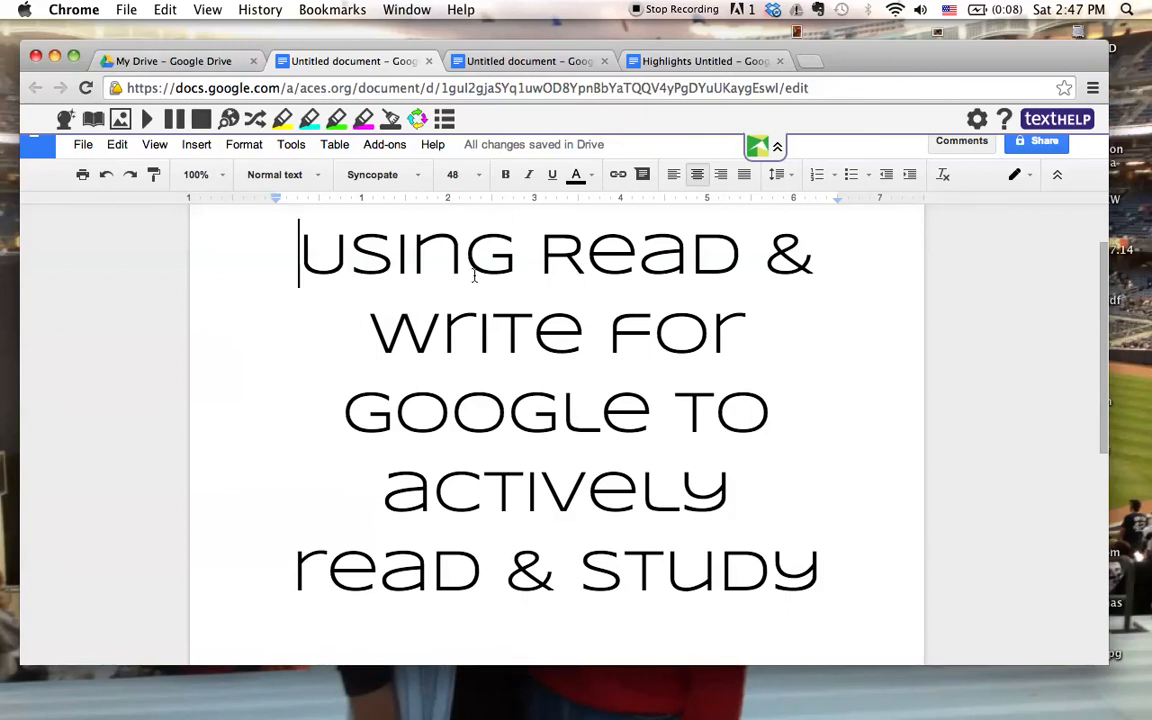